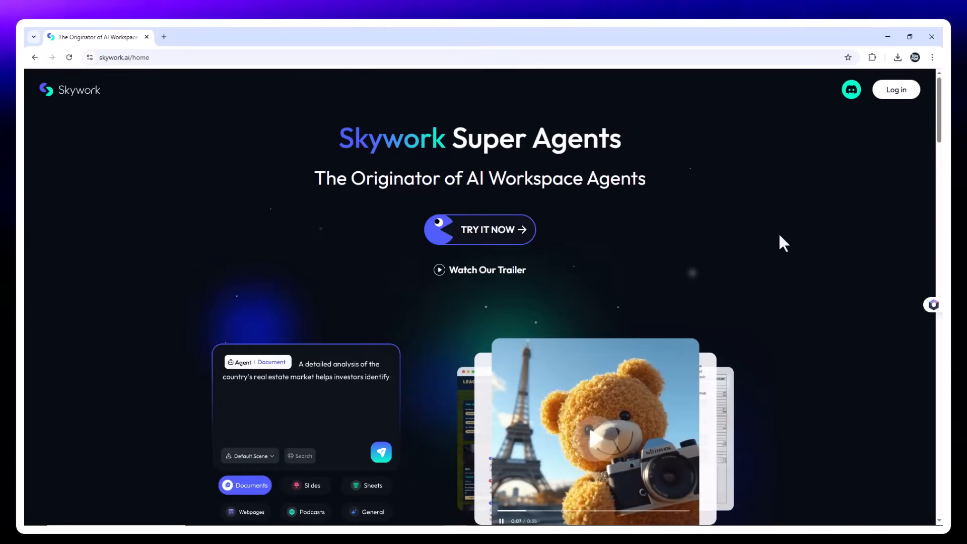
Browse the Skywork landing page, viewing the agent's webpage and podcast examples
scroll("down", 3)
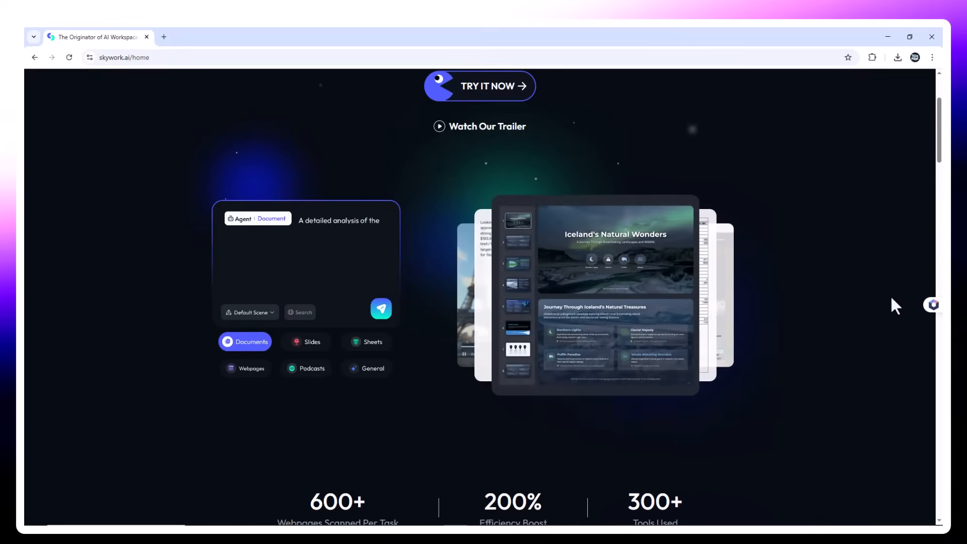
scroll("down", 3)
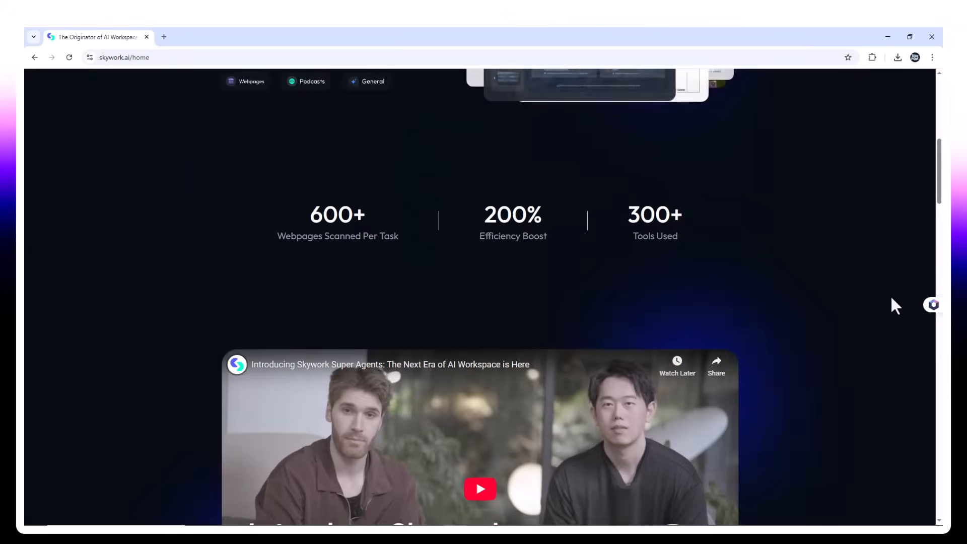
scroll("down", 3)
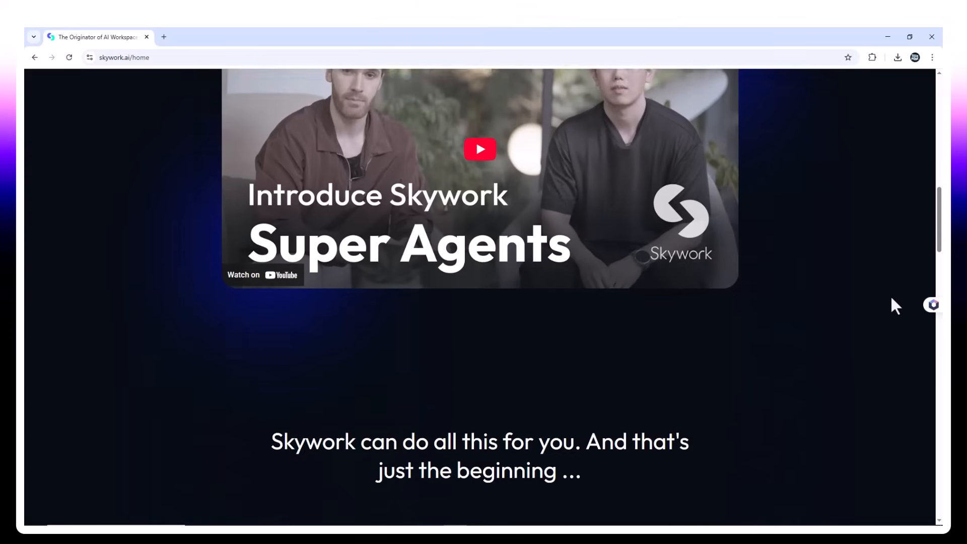
scroll("down", 3)
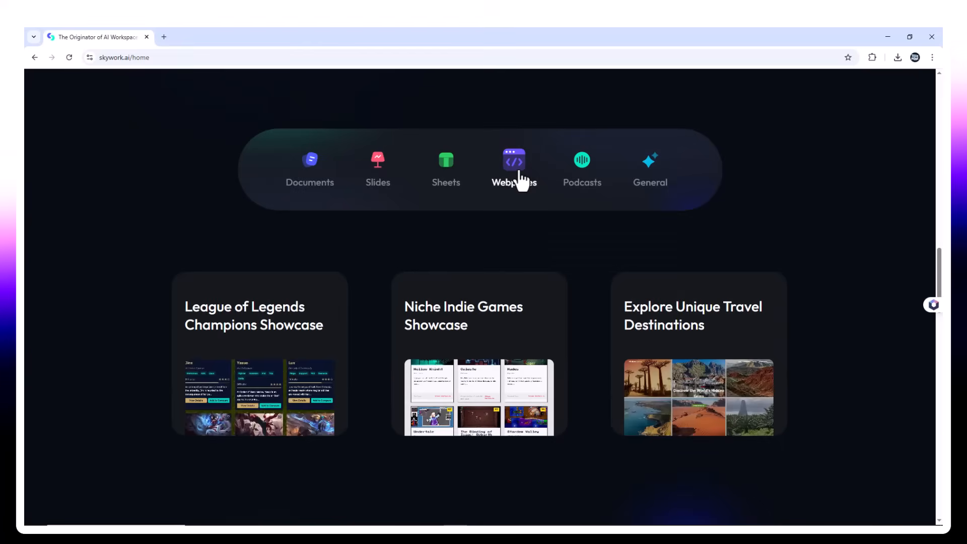
left_click(581, 167)
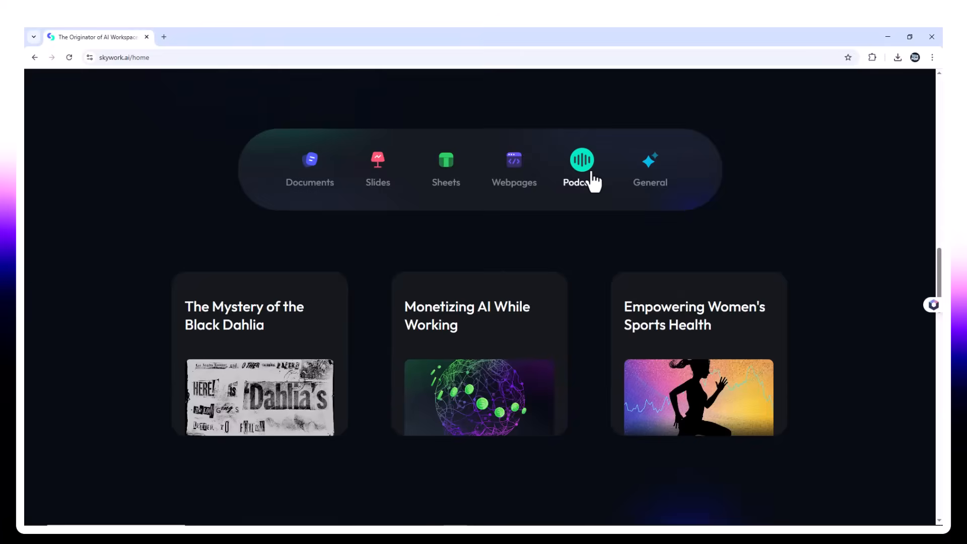
left_click(650, 163)
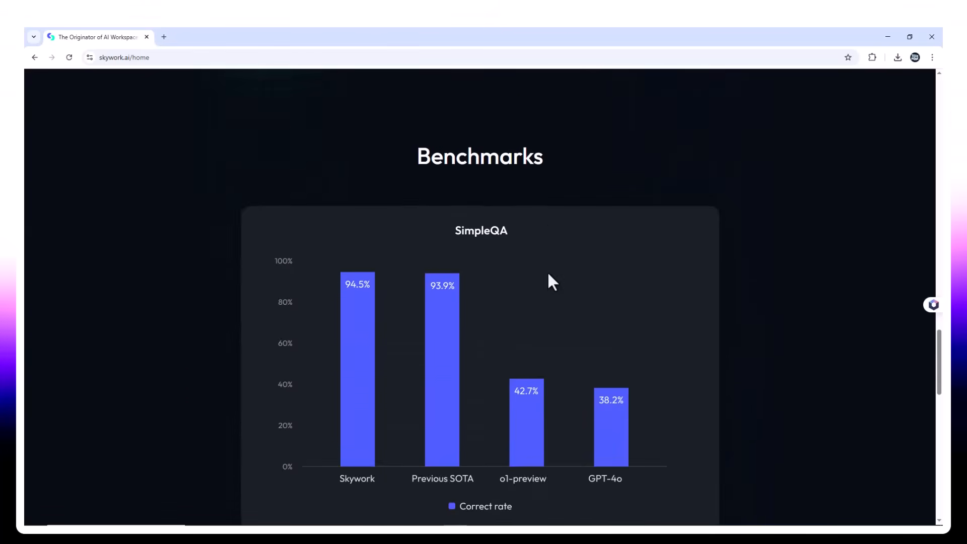
scroll("up", 3)
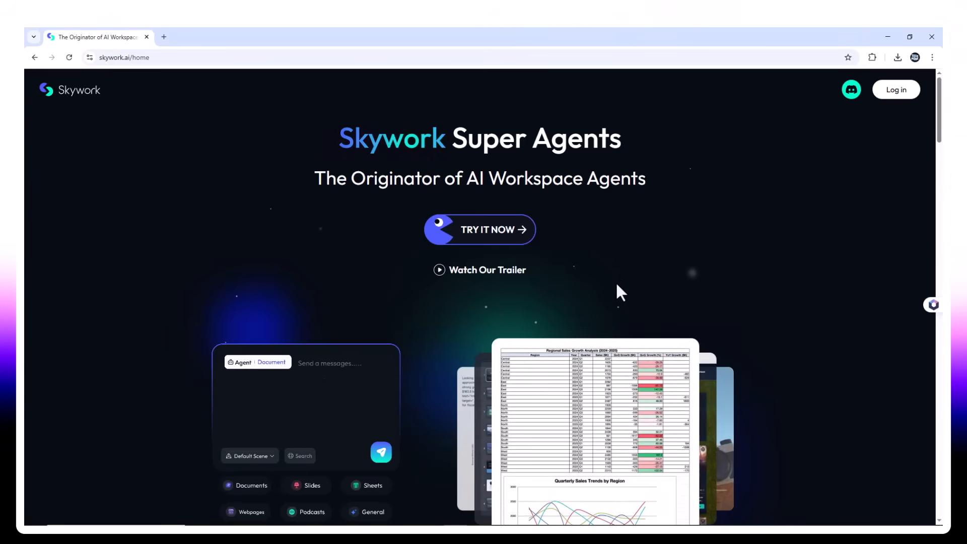
Enter the agent workspace, opening and closing file attachment and the Default template dropdown
left_click(246, 486)
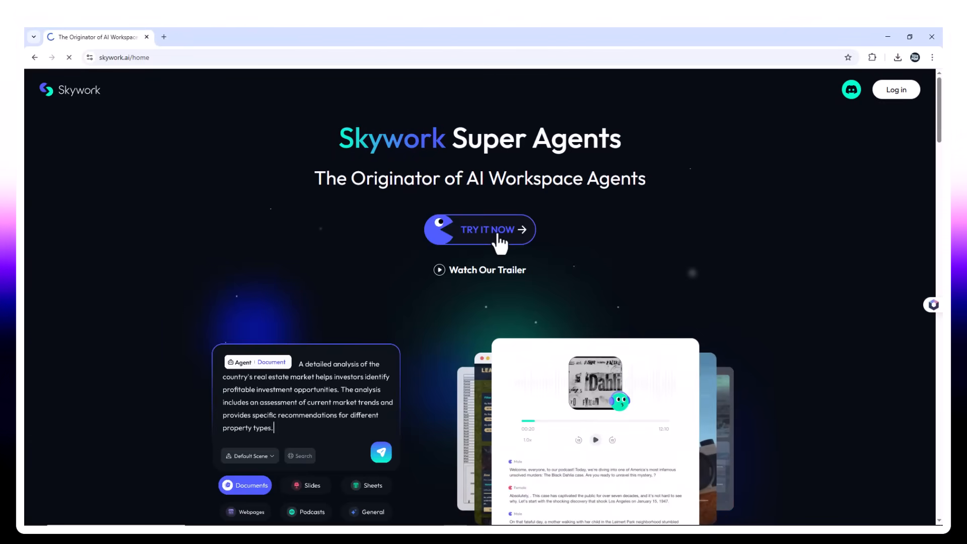
left_click(480, 230)
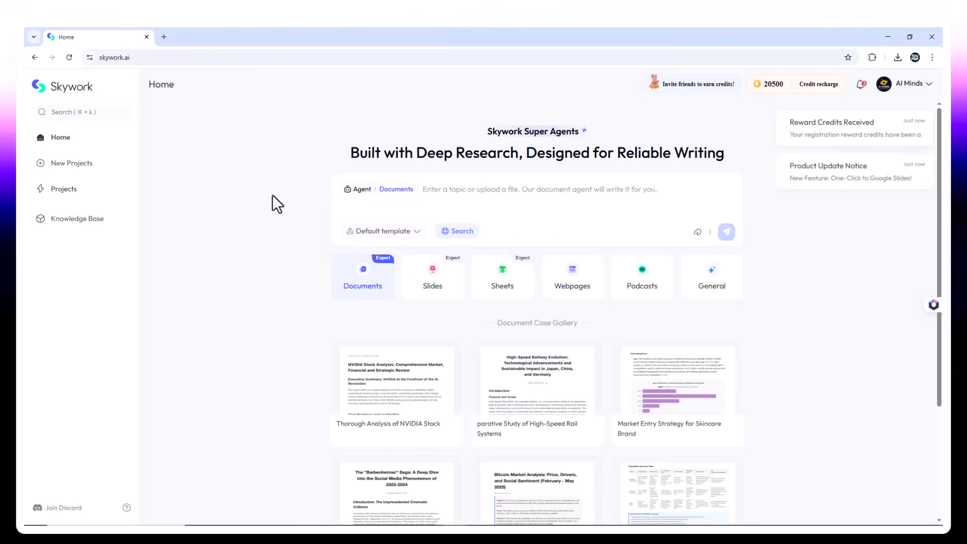
mouse_move(814, 279)
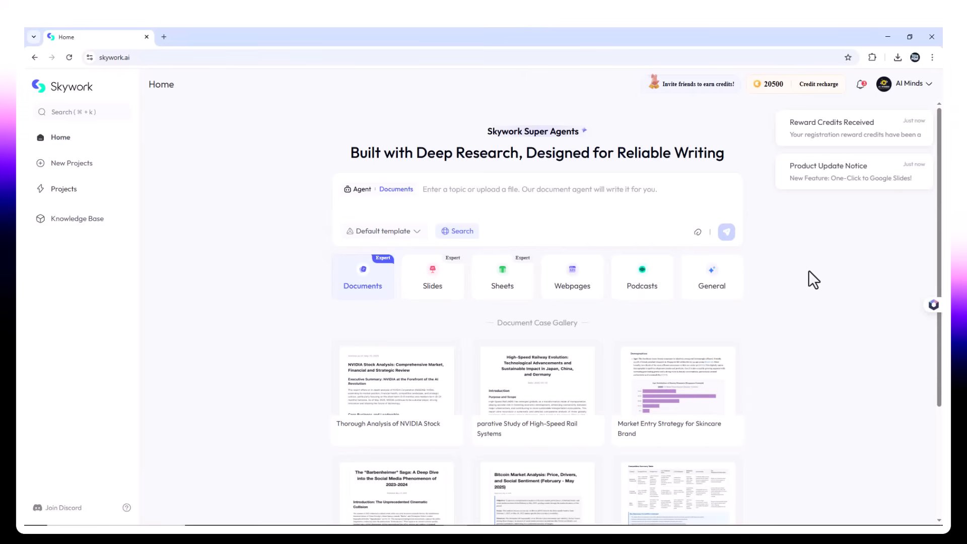
mouse_move(814, 290)
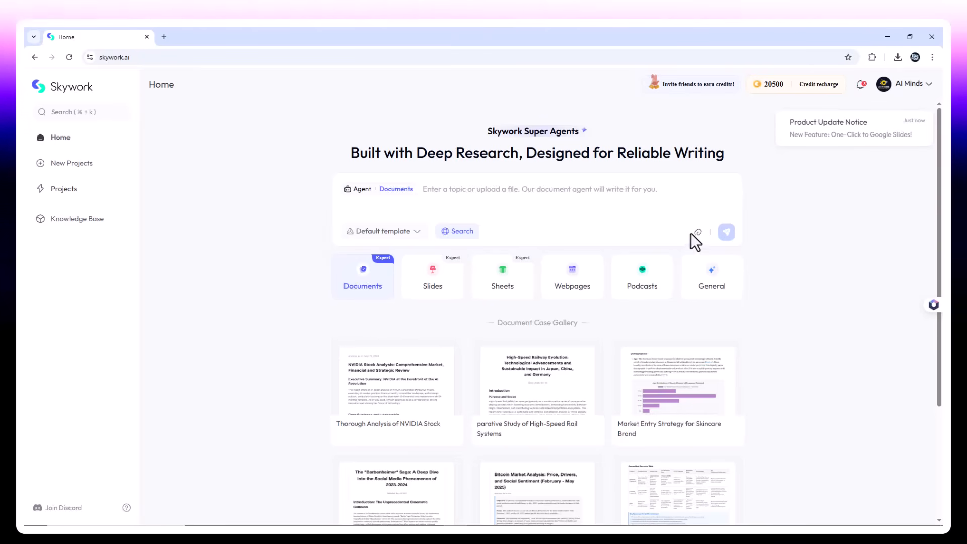
left_click(698, 233)
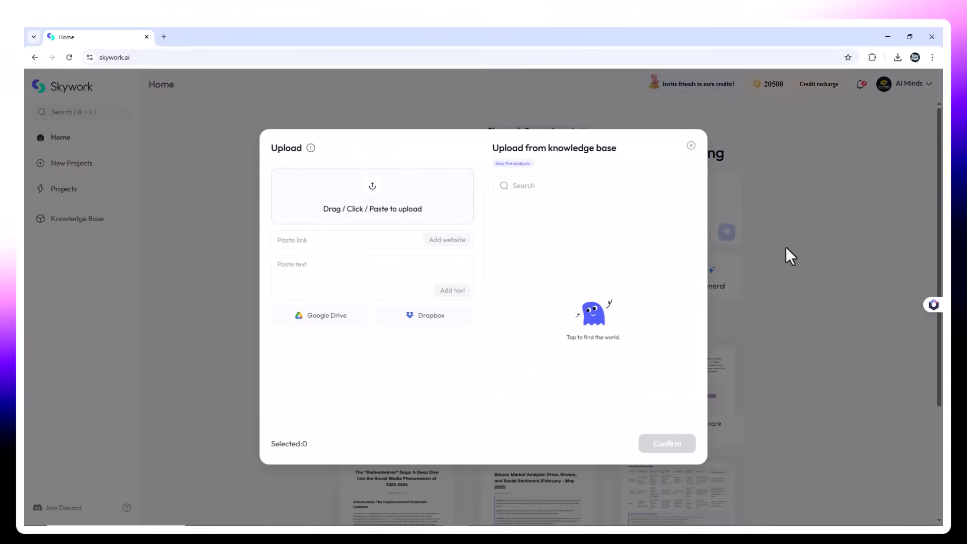
left_click(691, 146)
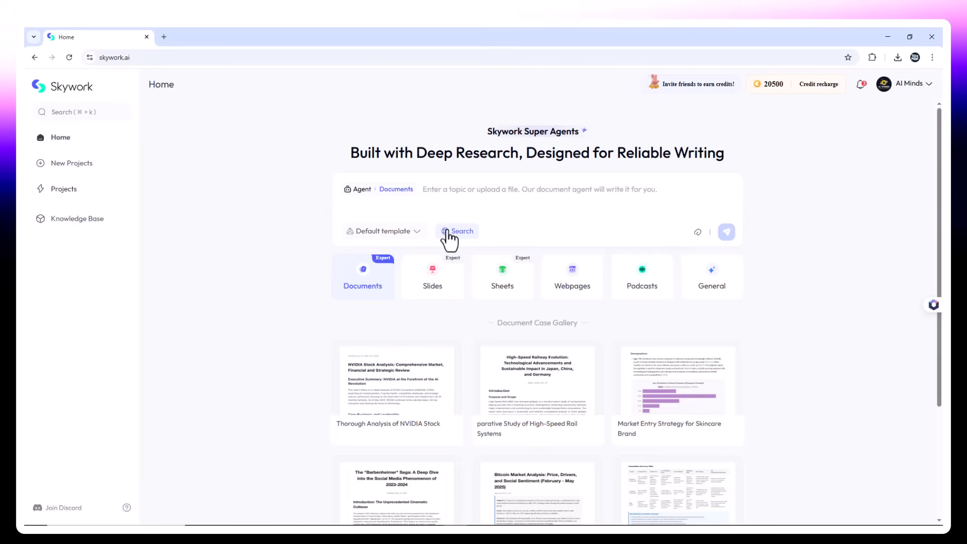
mouse_move(445, 273)
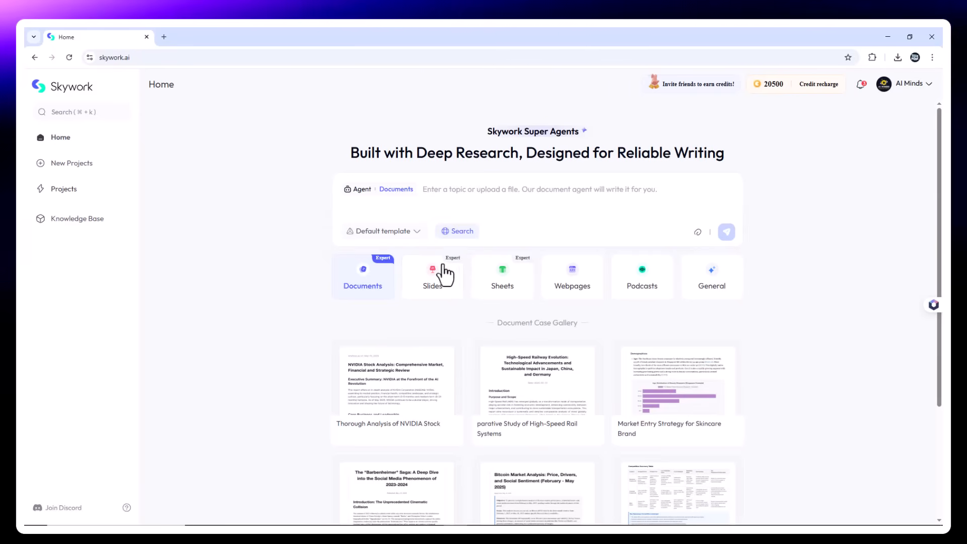
left_click(383, 231)
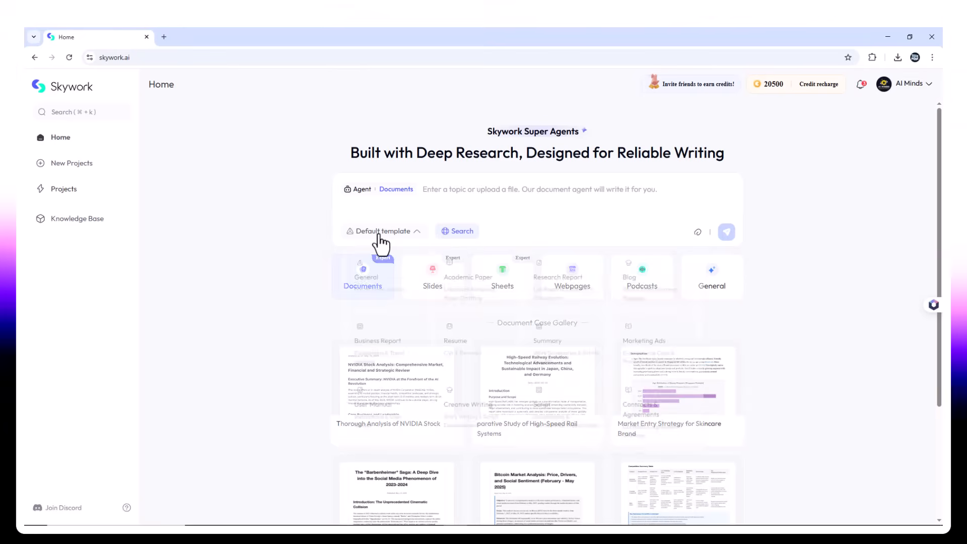
left_click(382, 231)
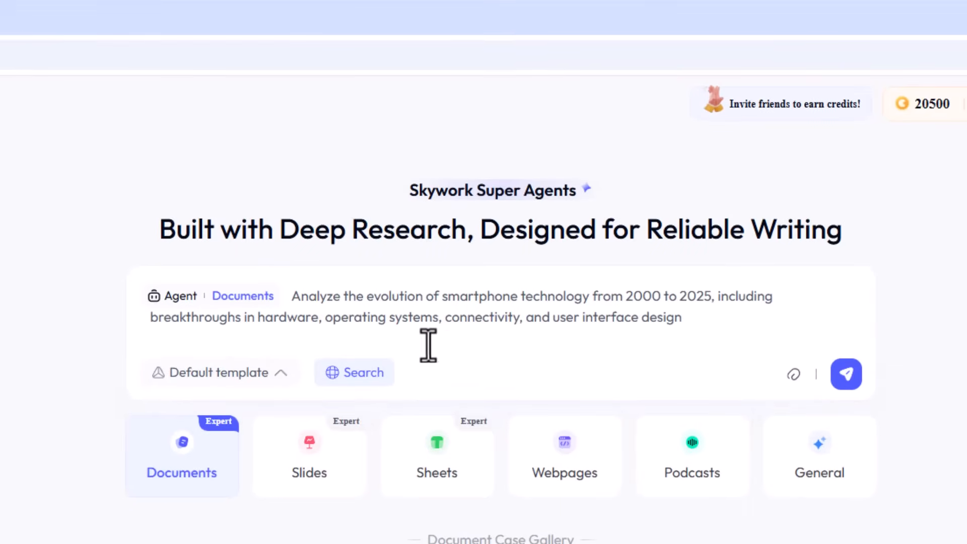
mouse_move(628, 344)
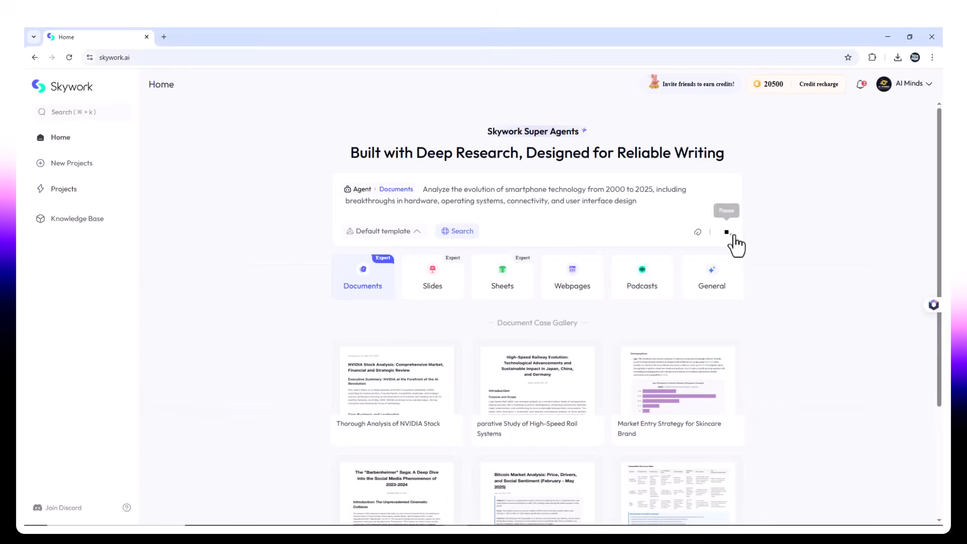
Submit the 2000–2025 smartphone evolution analysis request, choosing the technical perspective
left_click(726, 233)
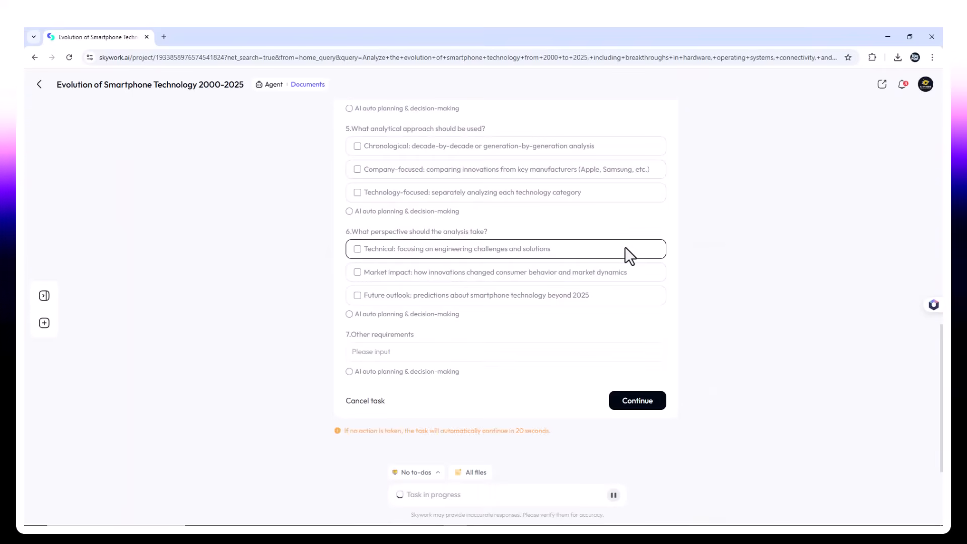
left_click(638, 401)
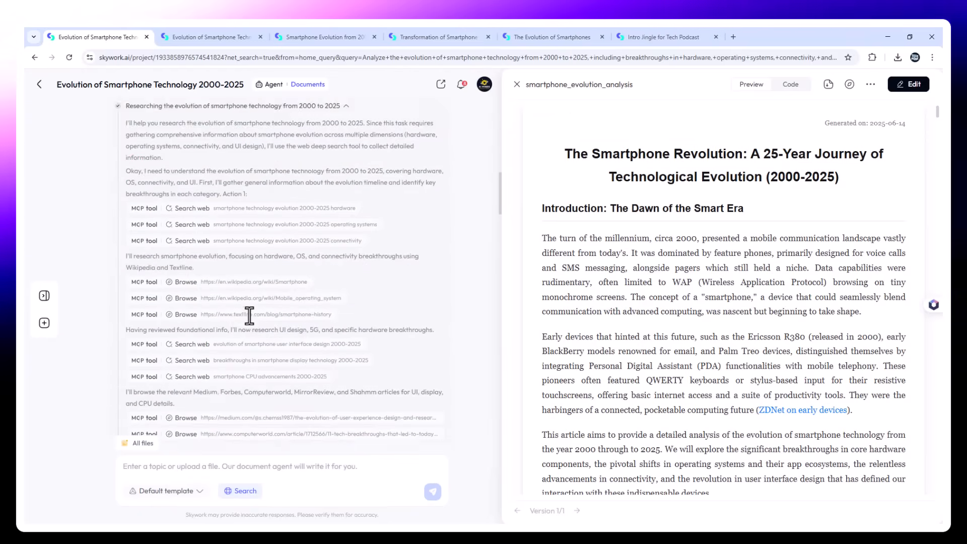
Scroll the report's operating systems and connectivity sections to reach the cited Bluetooth.com source
scroll("down", 3)
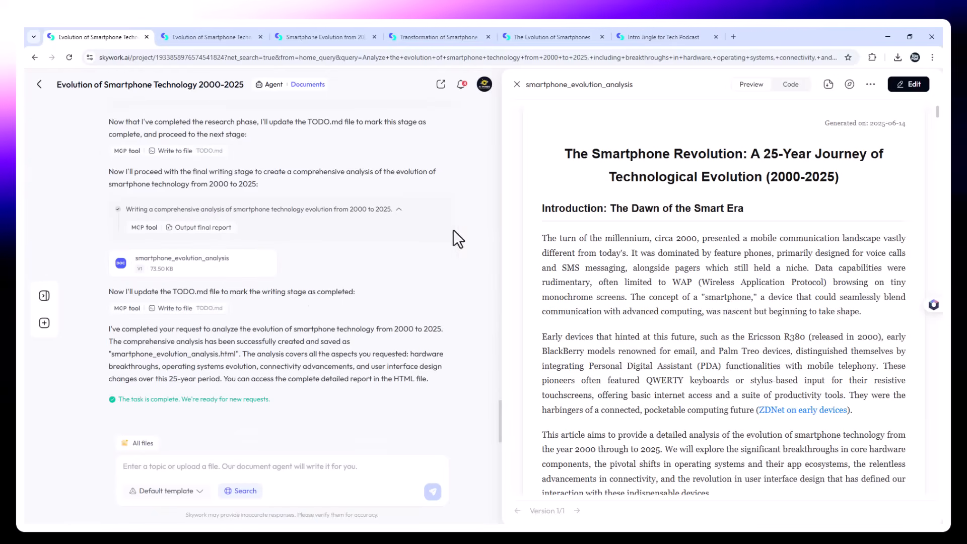
scroll("down", 3)
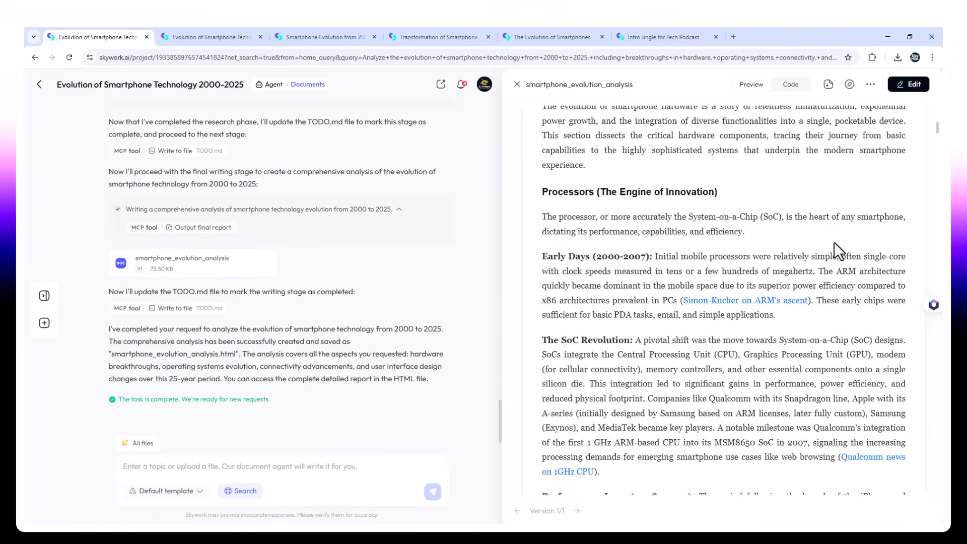
scroll("down", 3)
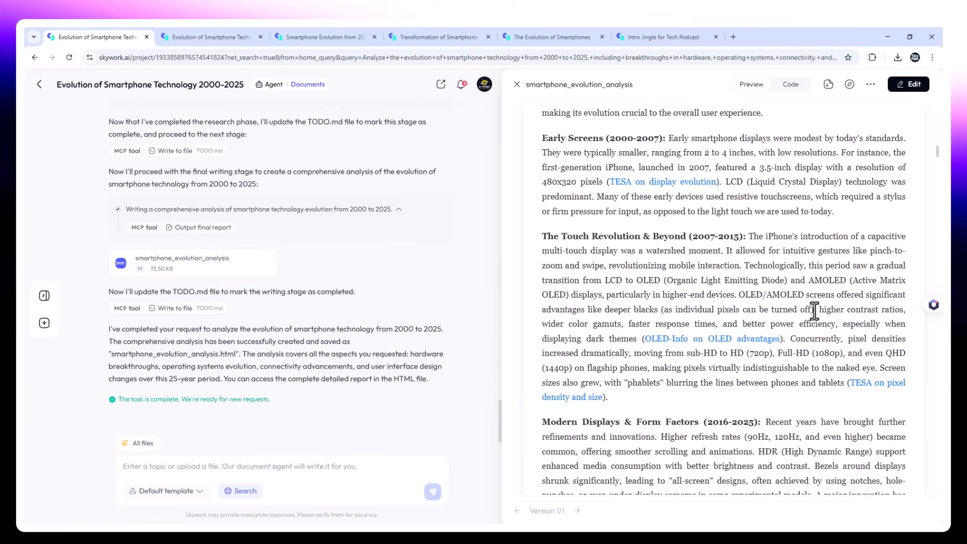
scroll("down", 3)
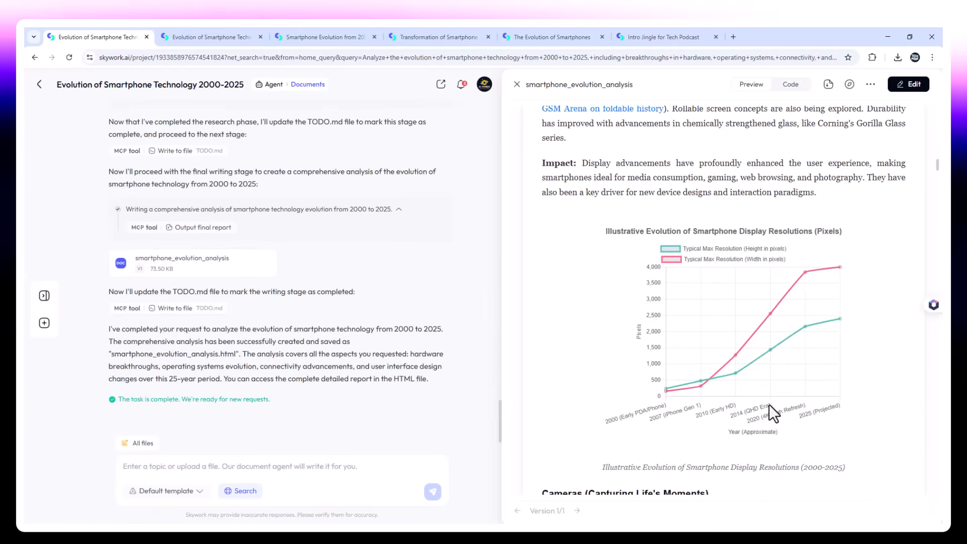
scroll("down", 3)
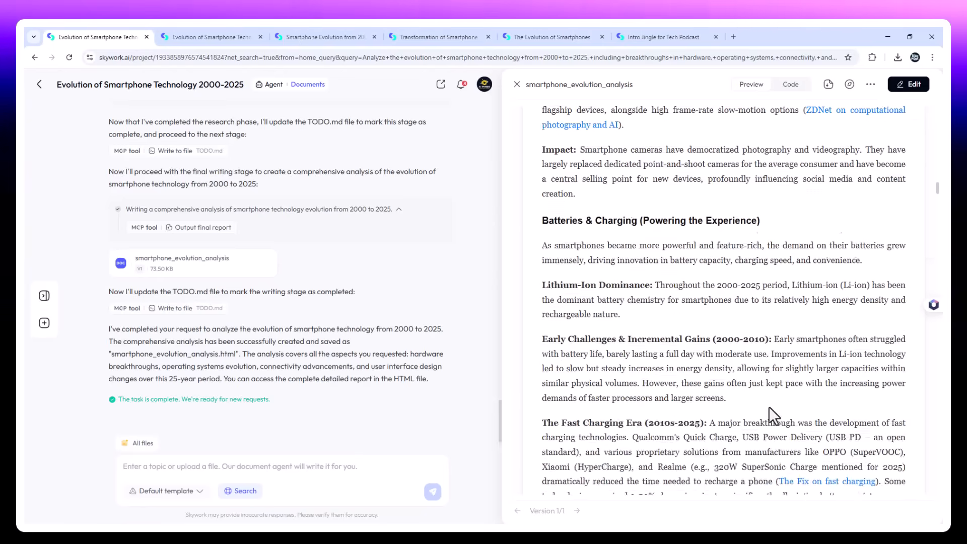
scroll("down", 3)
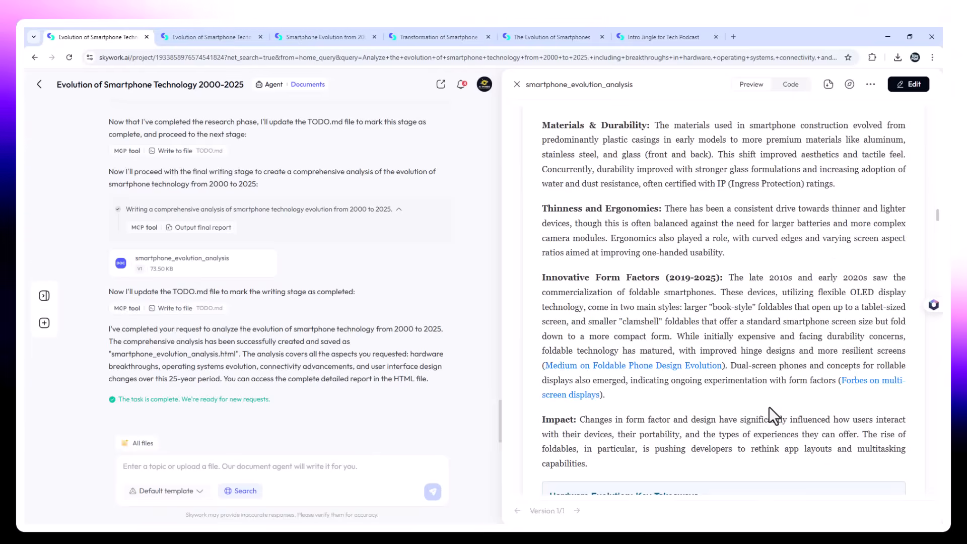
scroll("down", 3)
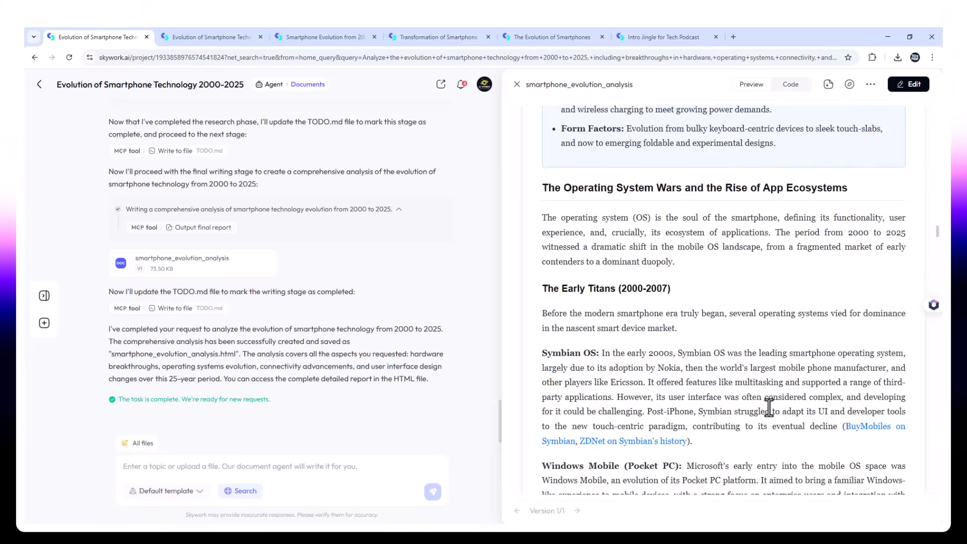
scroll("down", 3)
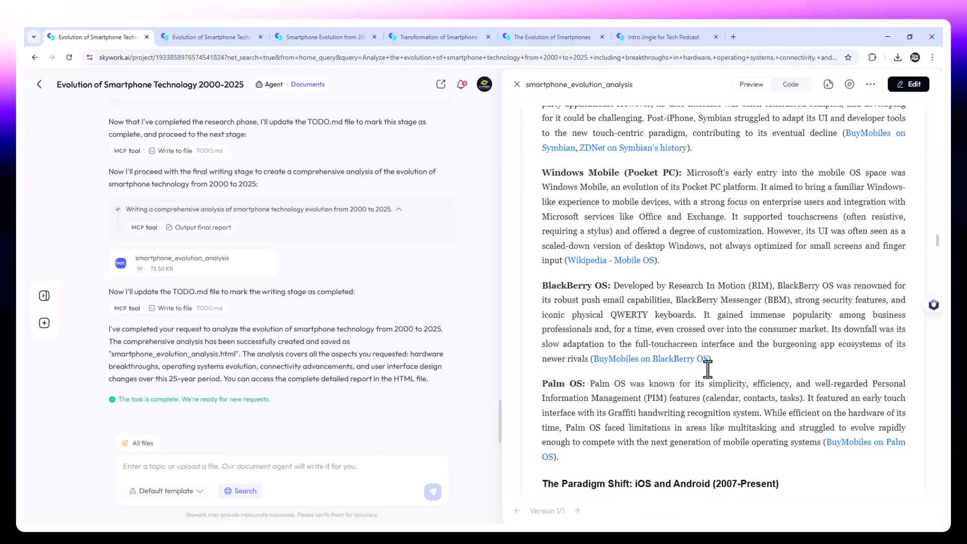
scroll("down", 3)
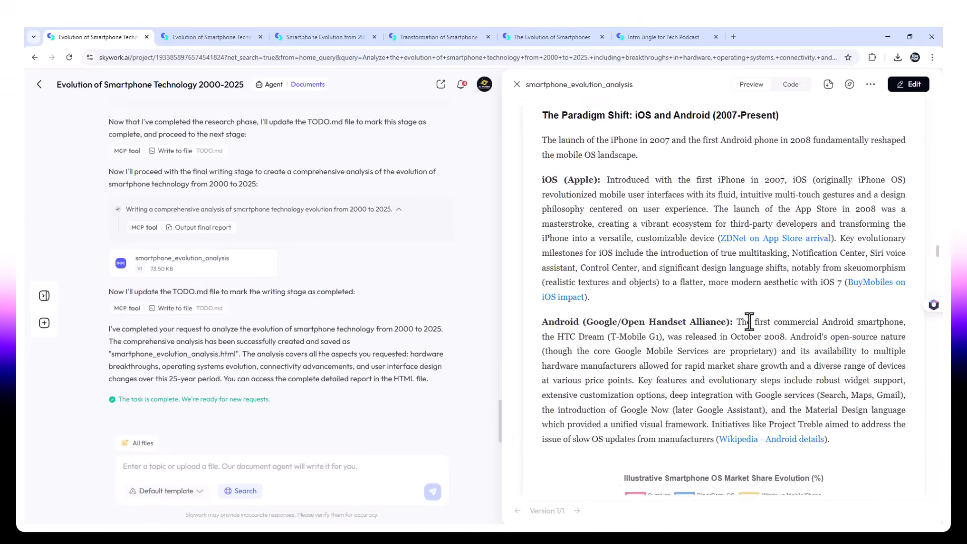
scroll("down", 3)
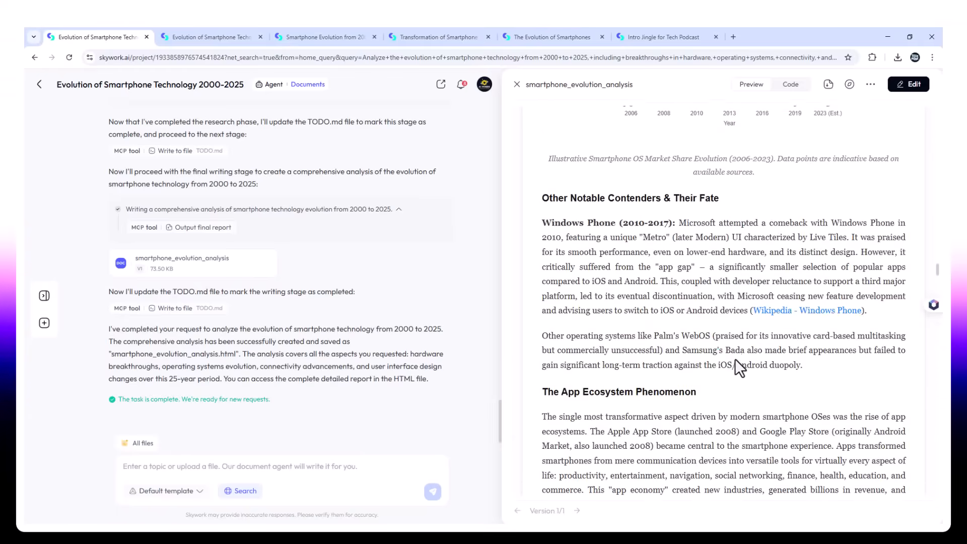
scroll("down", 3)
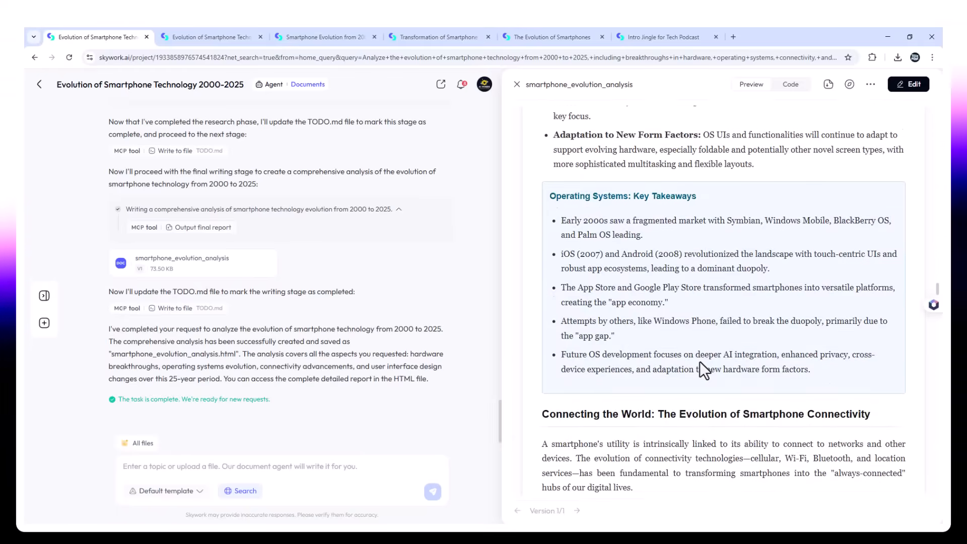
scroll("down", 3)
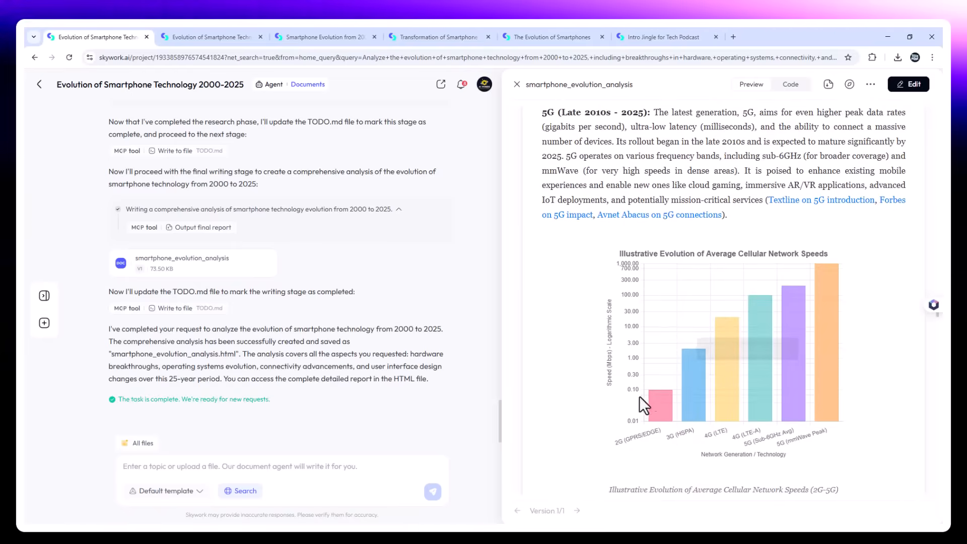
scroll("down", 3)
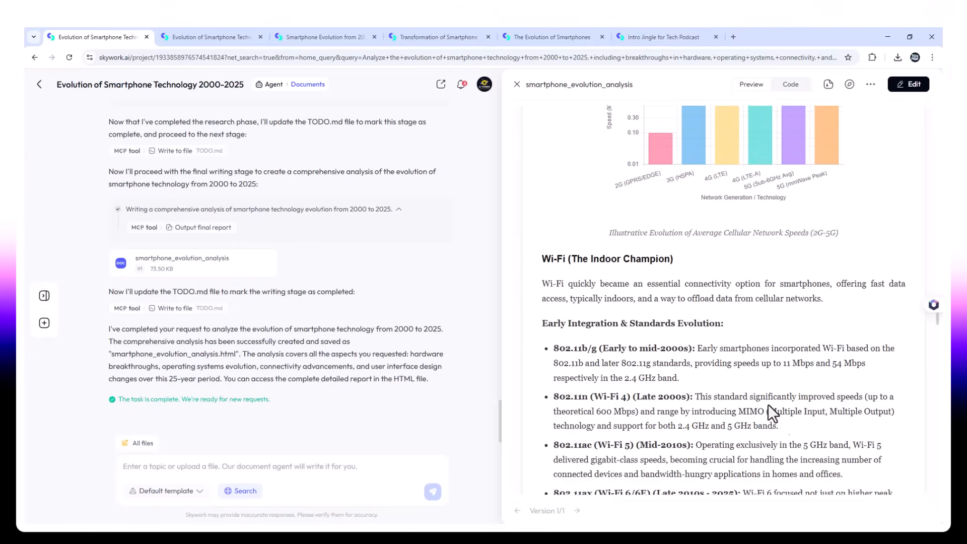
scroll("down", 3)
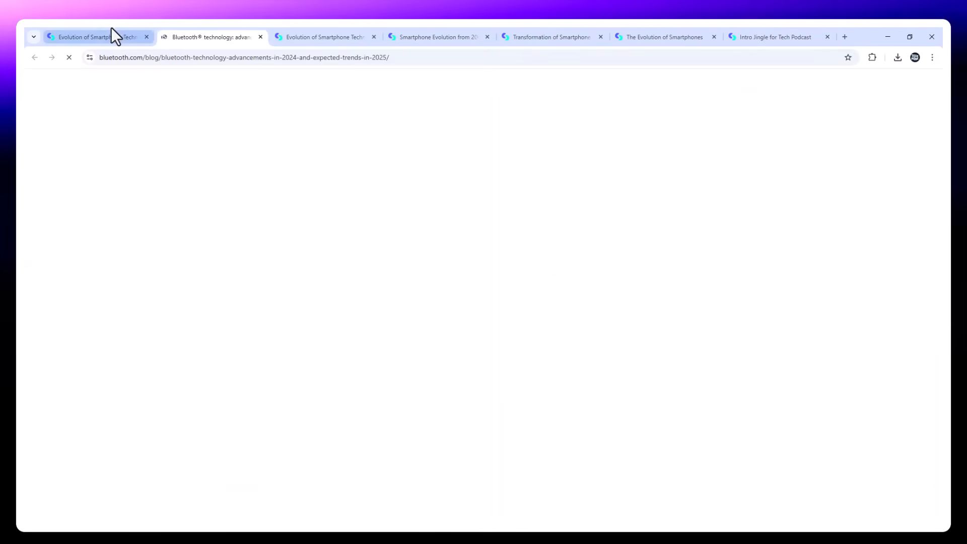
Return to the report tab and read through its Connectivity and User Interface sections
left_click(96, 37)
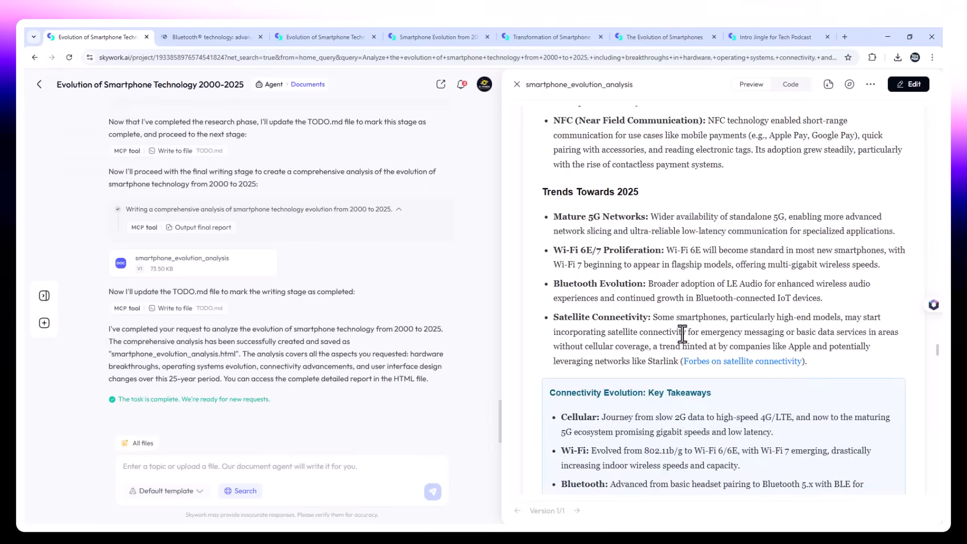
scroll("down", 3)
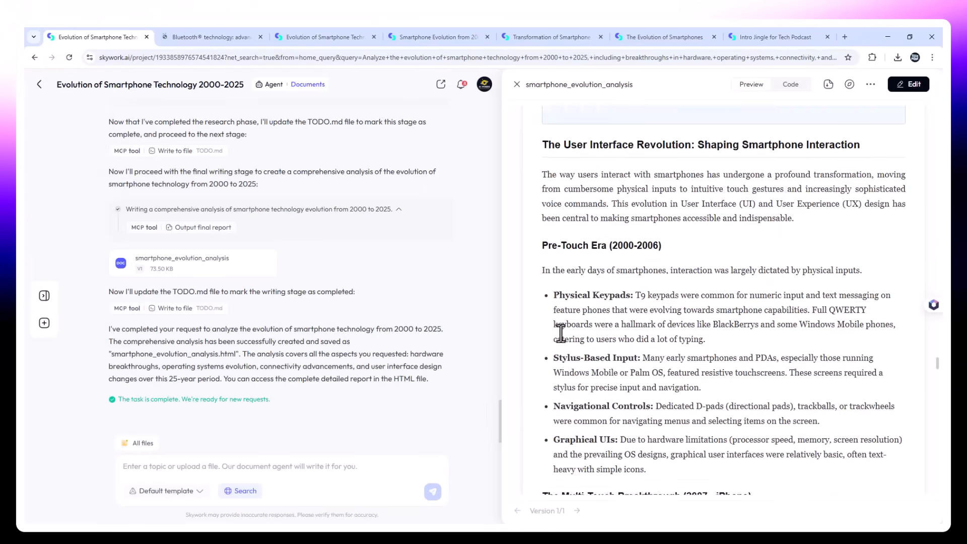
scroll("down", 3)
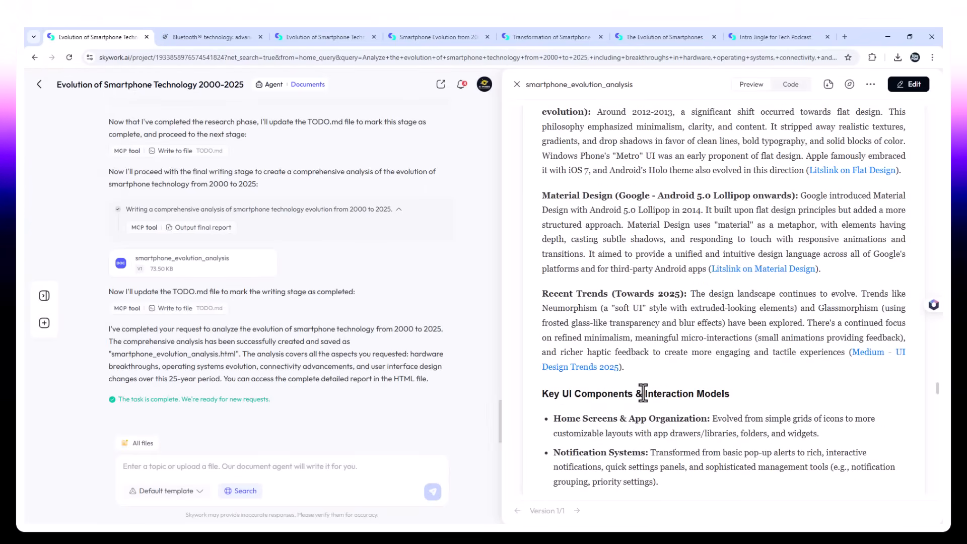
scroll("down", 3)
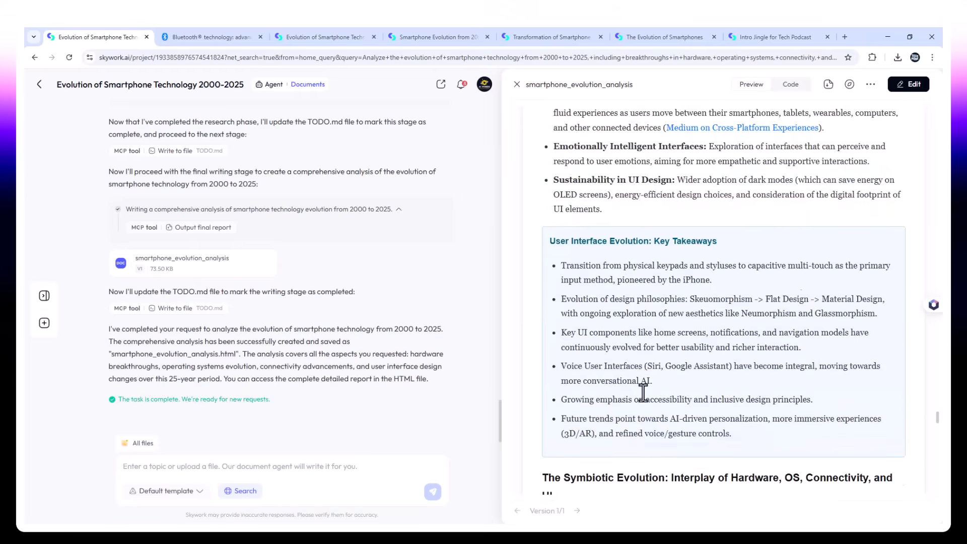
scroll("down", 3)
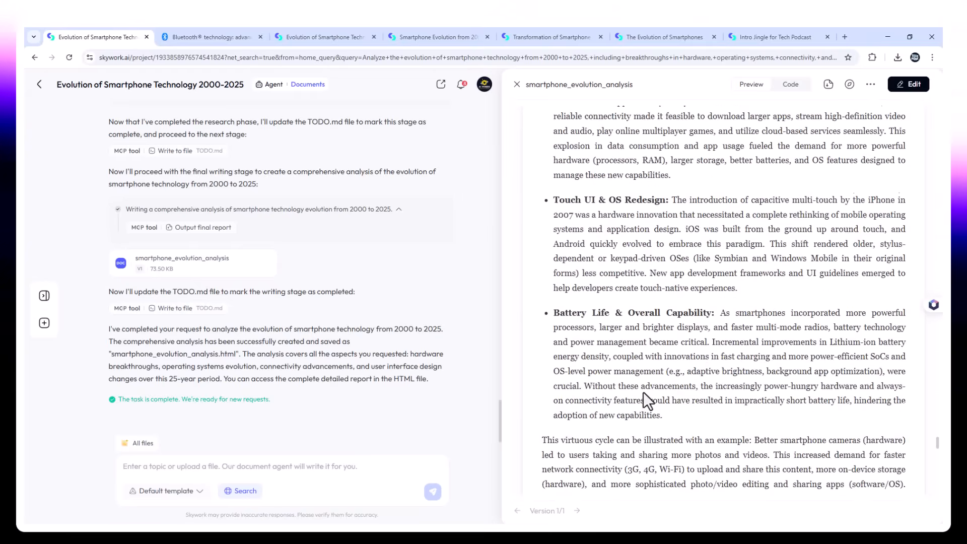
scroll("down", 3)
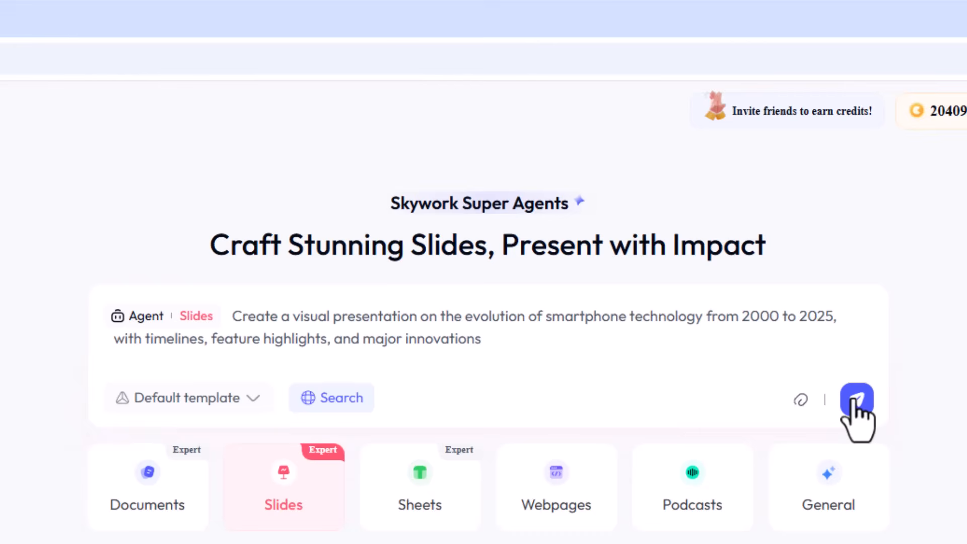
Submit the Slides prompt with a Models-focused timeline and Tech innovation emphasis
left_click(857, 398)
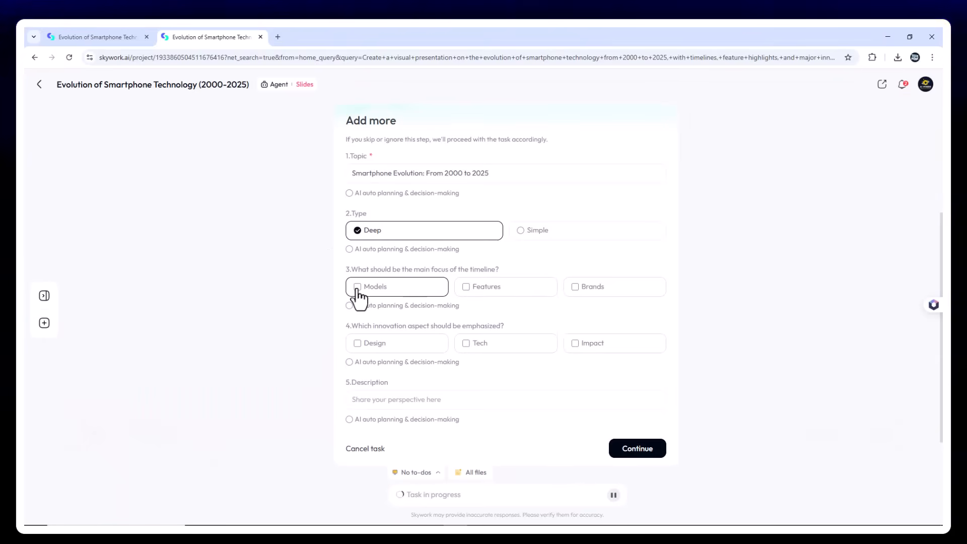
left_click(357, 286)
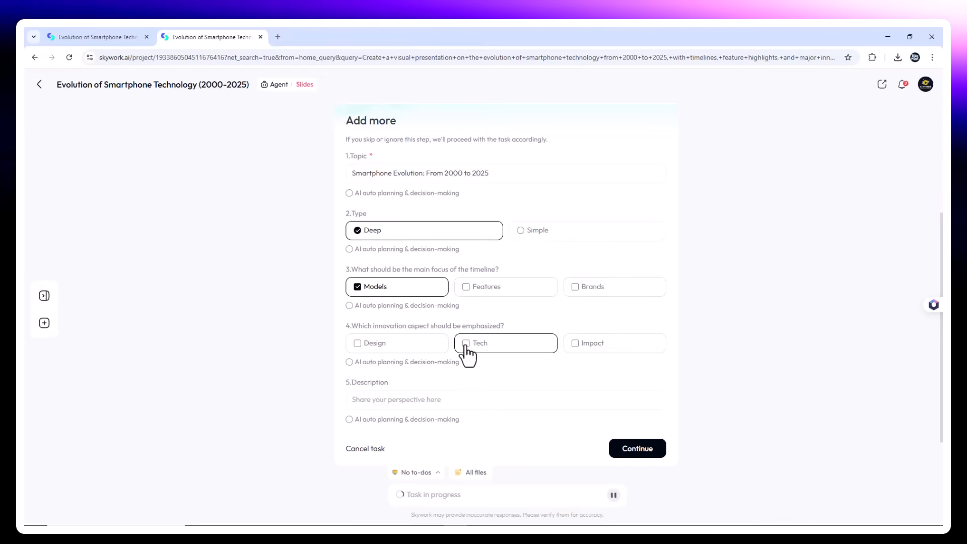
left_click(465, 343)
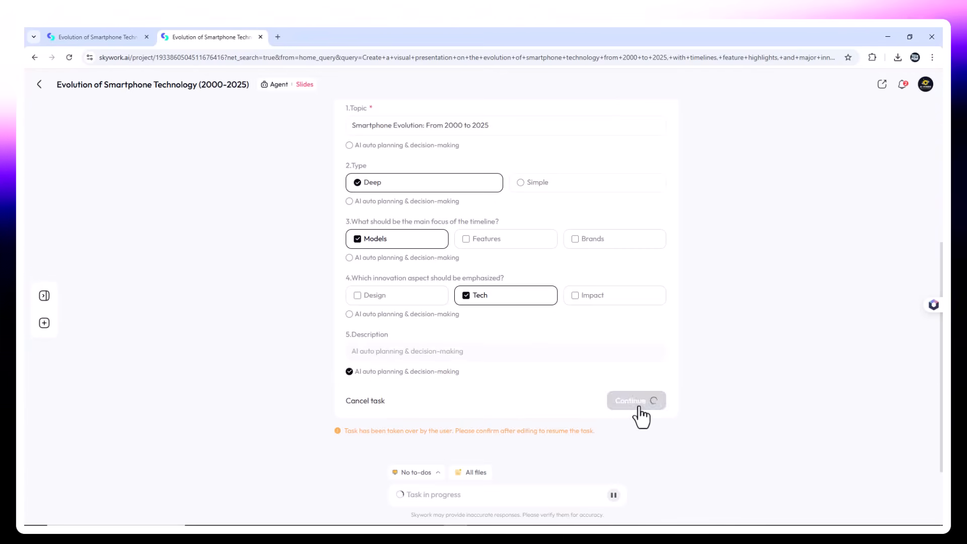
left_click(635, 400)
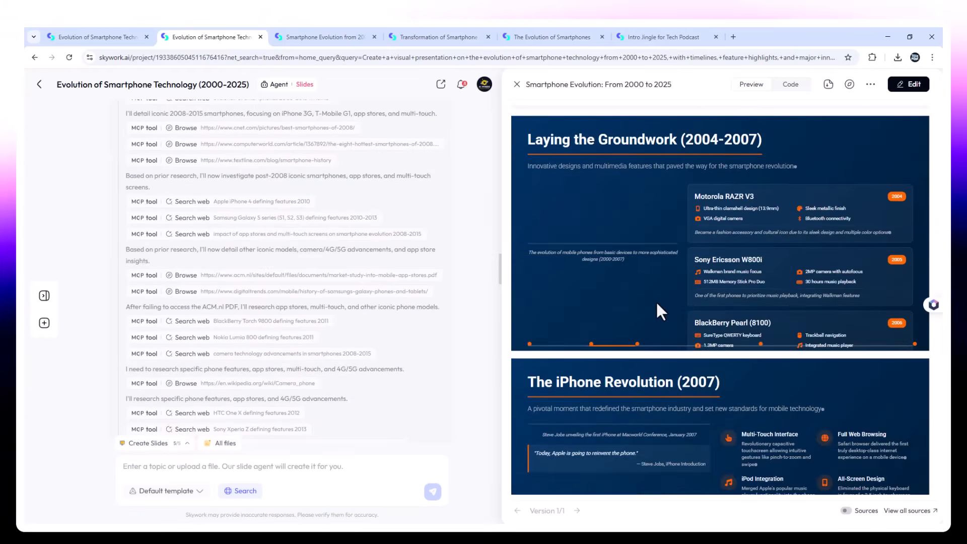
Scroll the slide preview from the title slide through The Future Landscape
scroll("down", 3)
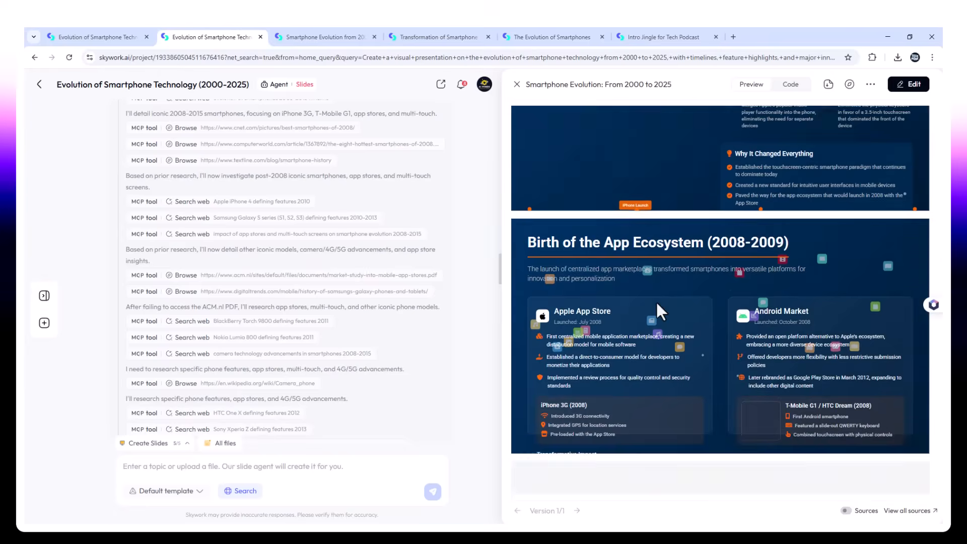
scroll("down", 3)
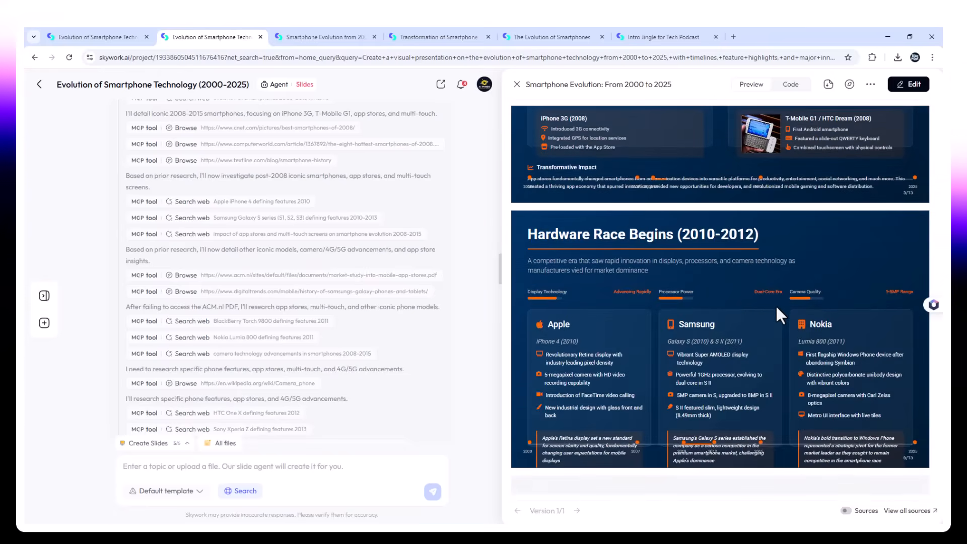
scroll("down", 3)
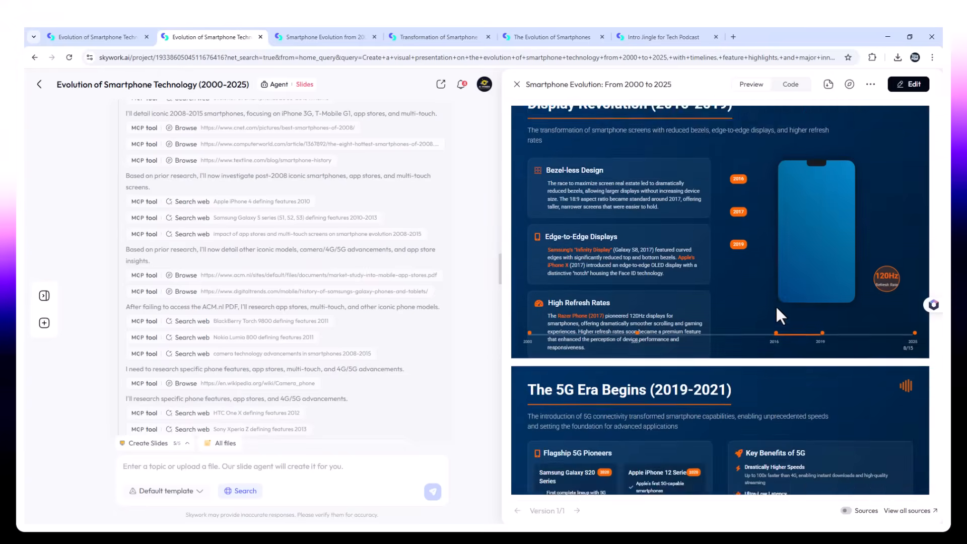
scroll("down", 3)
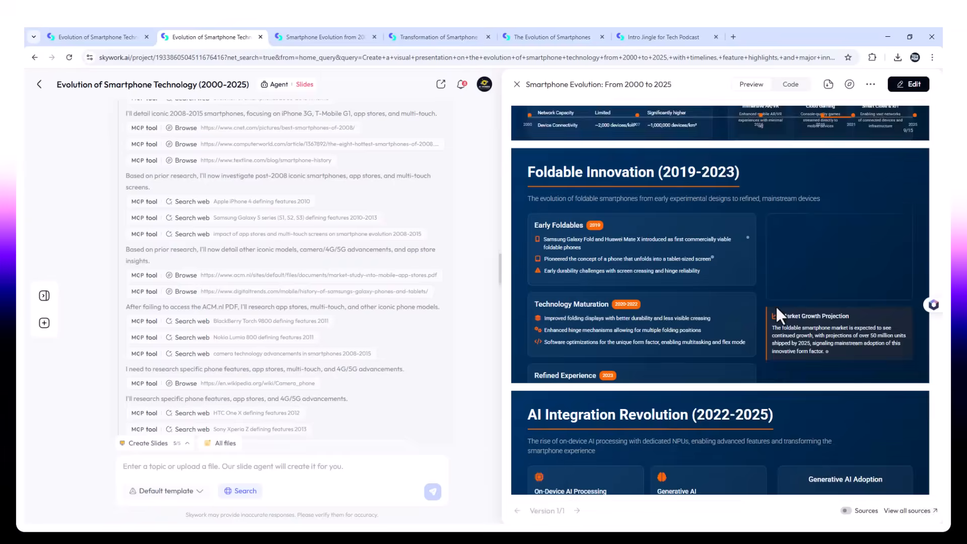
scroll("down", 3)
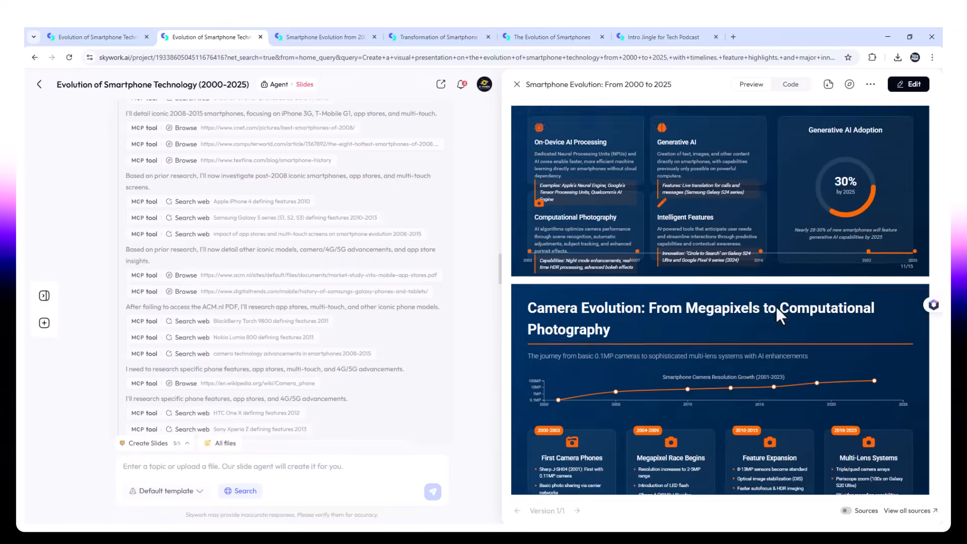
scroll("down", 3)
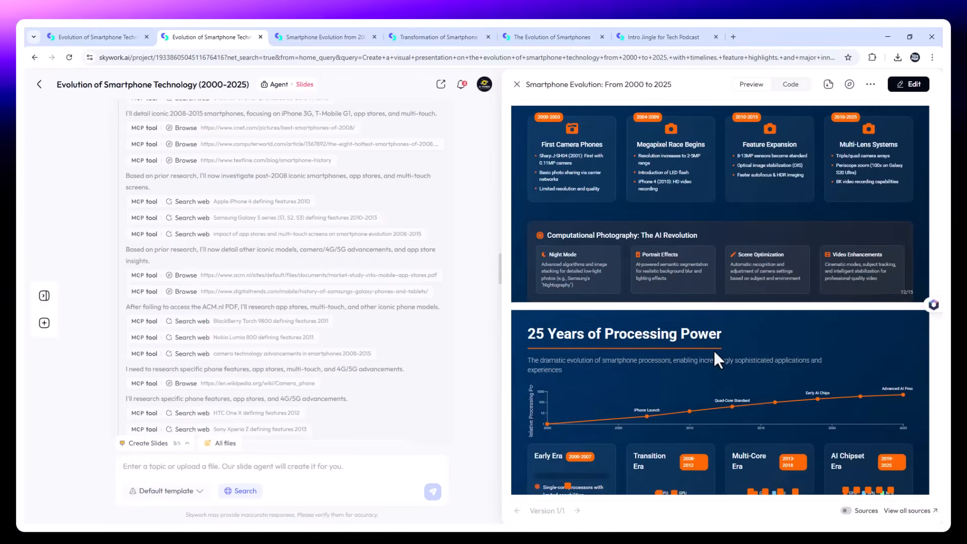
scroll("down", 3)
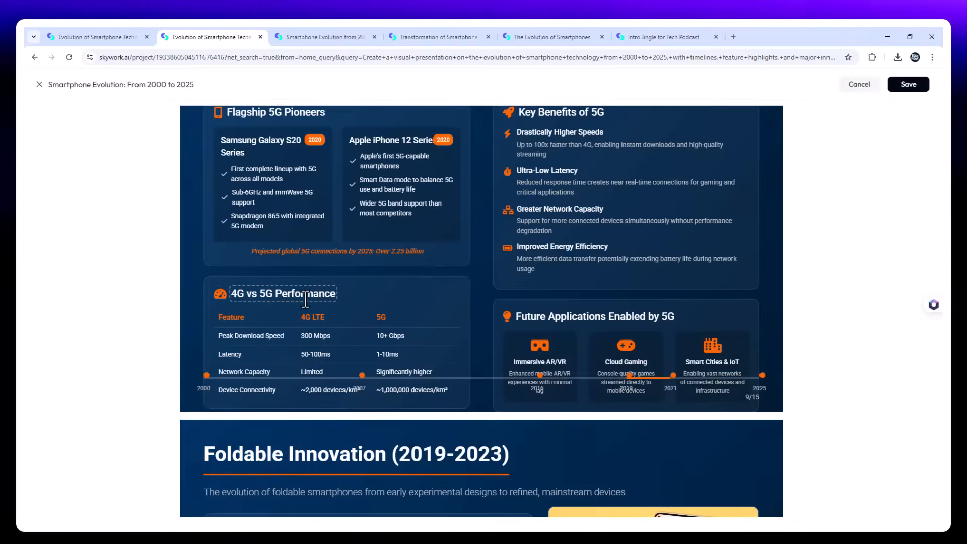
Leave slide editing and bring up the deck's more-options menu
left_click(828, 85)
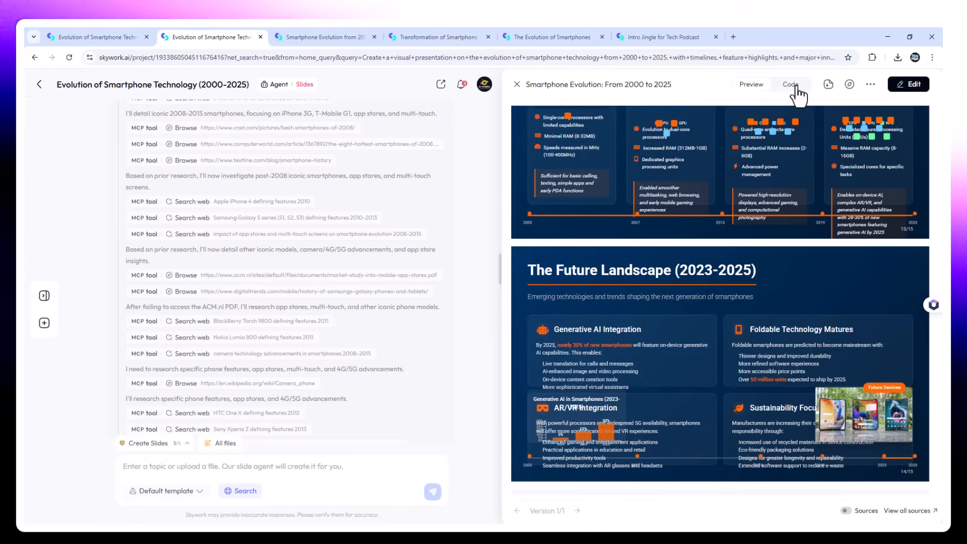
left_click(790, 84)
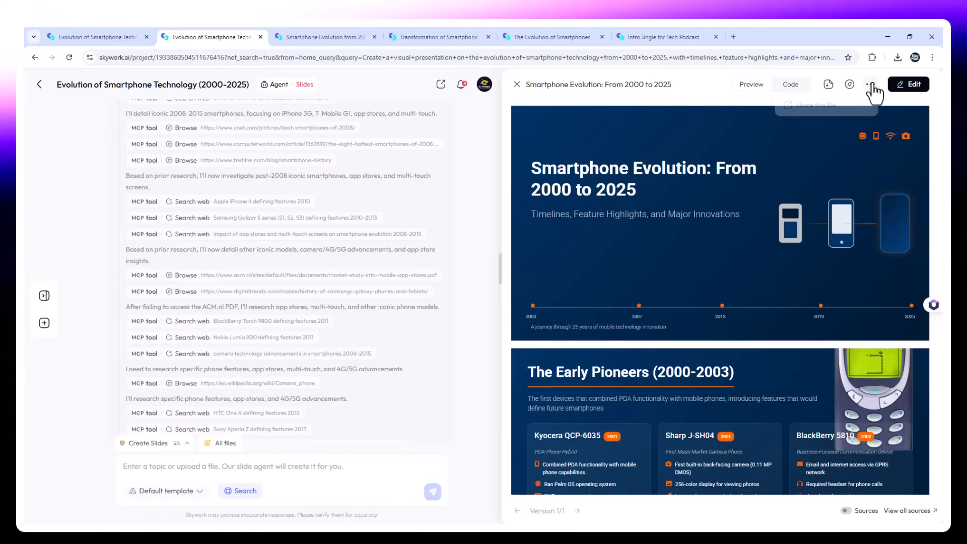
left_click(827, 84)
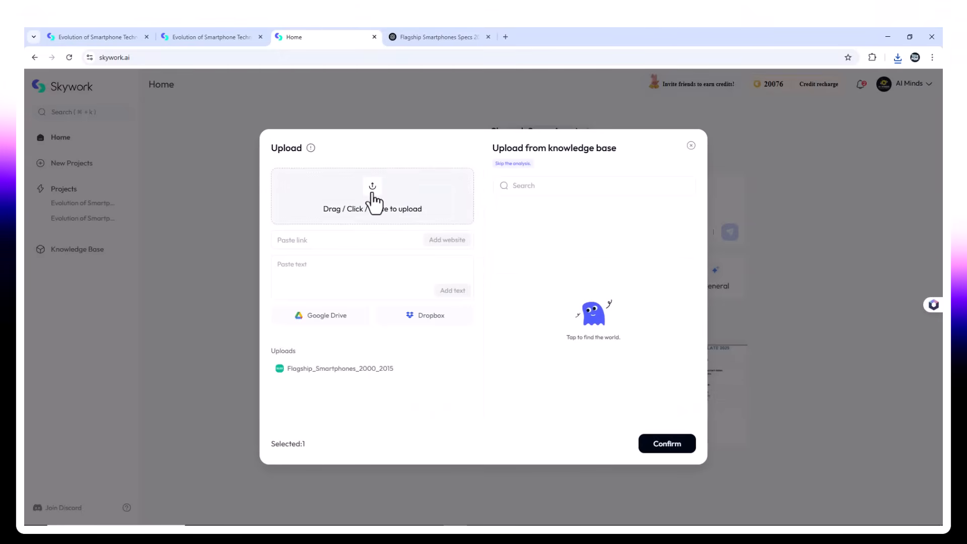
Attach both flagship smartphone spreadsheet files
left_click(372, 196)
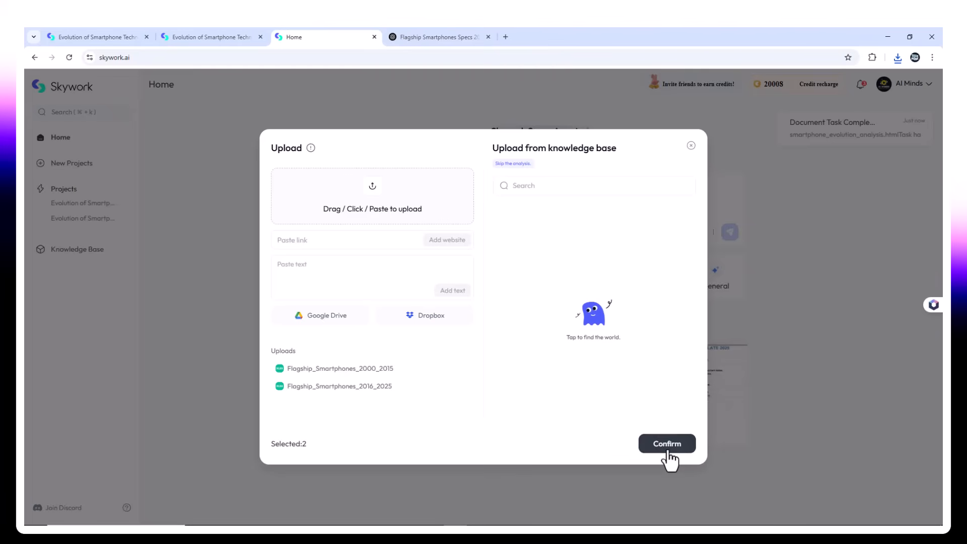
left_click(667, 444)
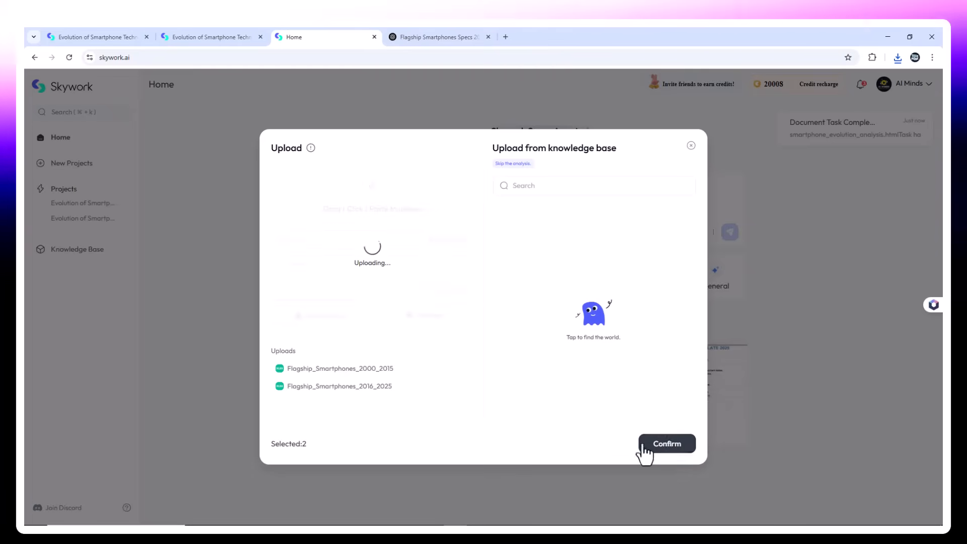
left_click(666, 443)
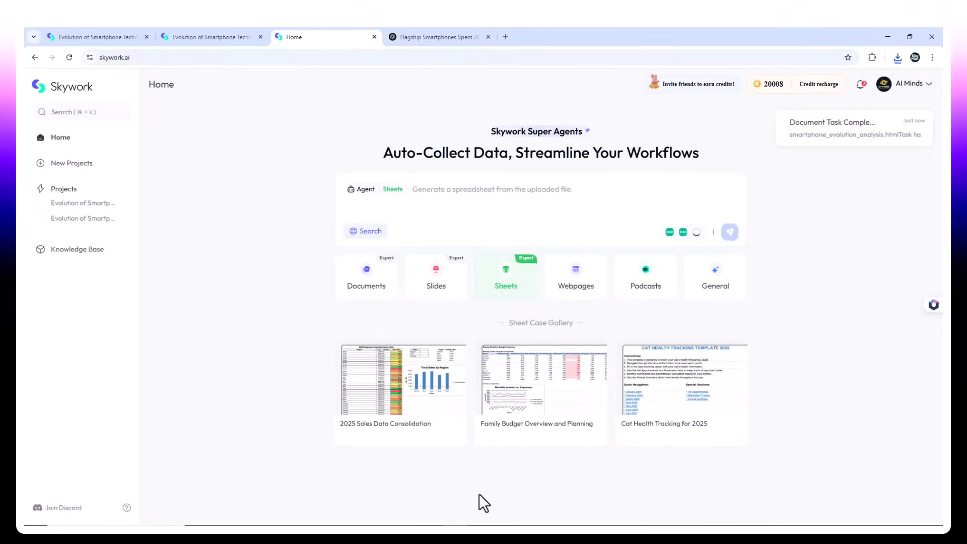
Send a request comparing processor speed, display resolution, battery life and camera across both periods
type("Compare smartphones from the two periods based on processor speed, display resolution, battery life, and camera performance. Highlight overall improvement trends")
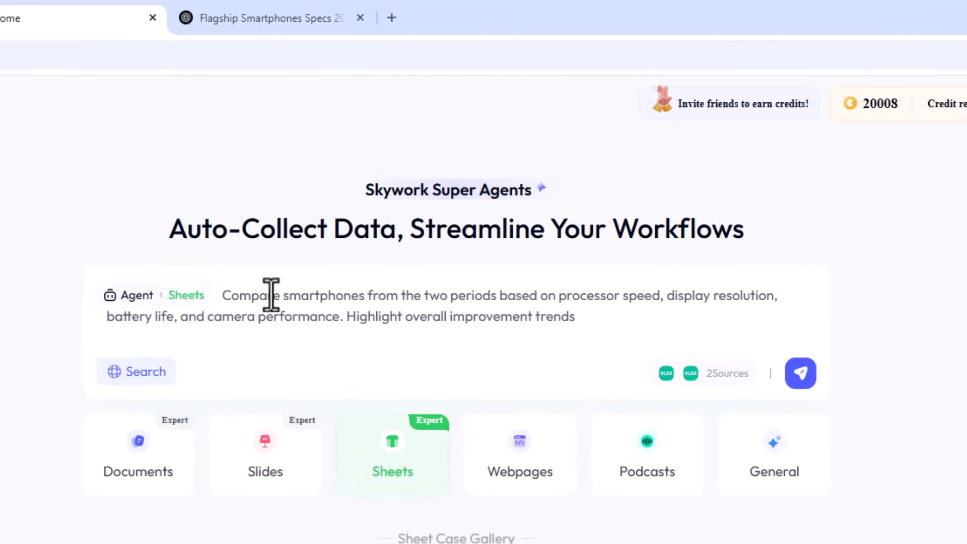
mouse_move(419, 426)
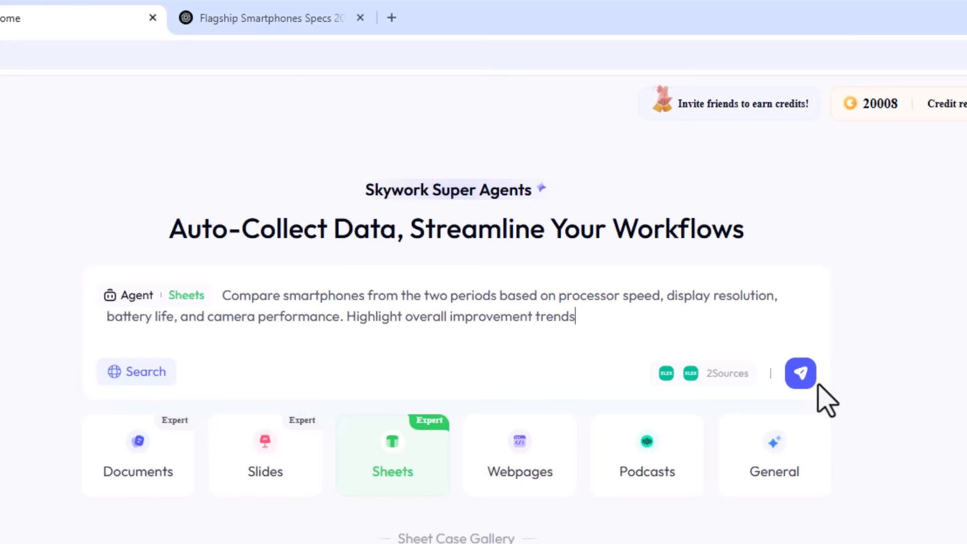
mouse_move(800, 373)
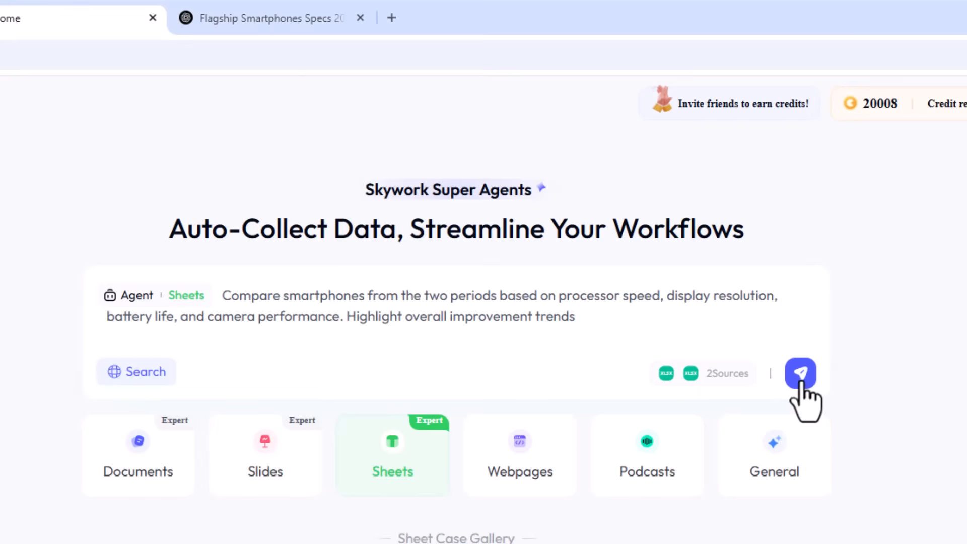
left_click(800, 373)
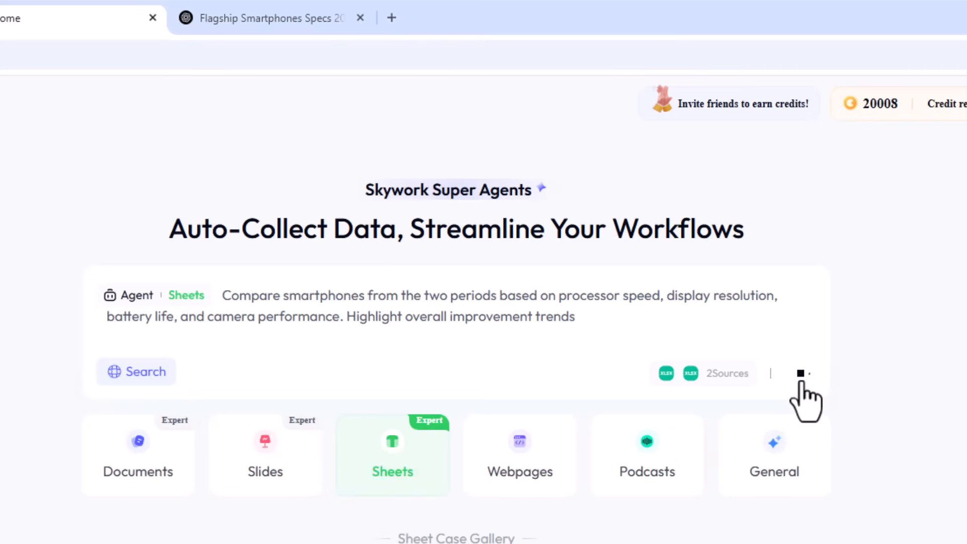
left_click(800, 374)
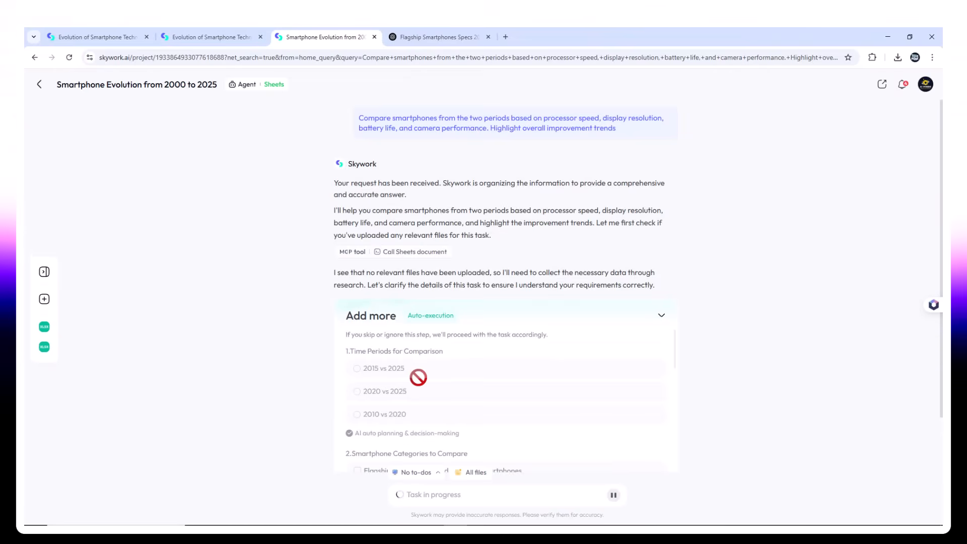
mouse_move(400, 406)
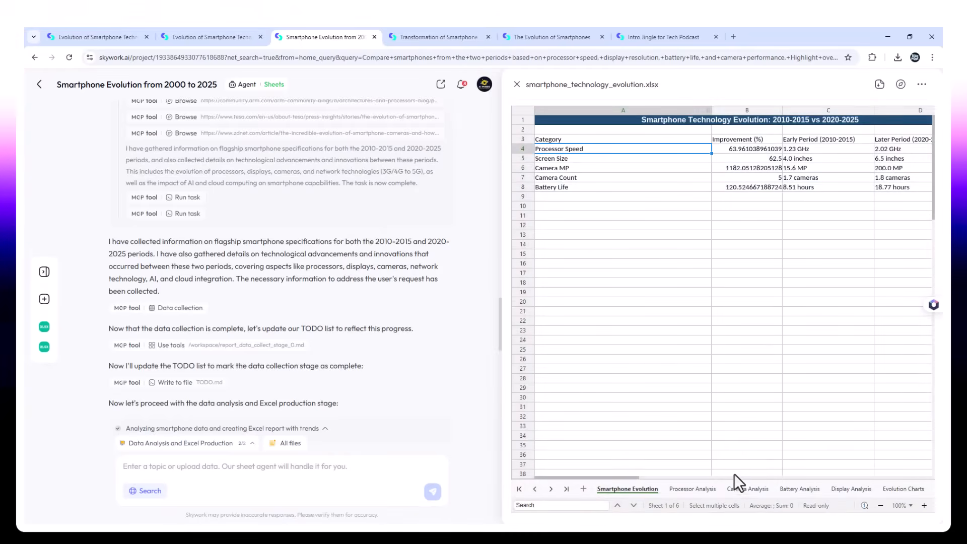
View the Processor, Camera, Battery, Display Analysis and Evolution Charts sheets in turn
left_click(690, 488)
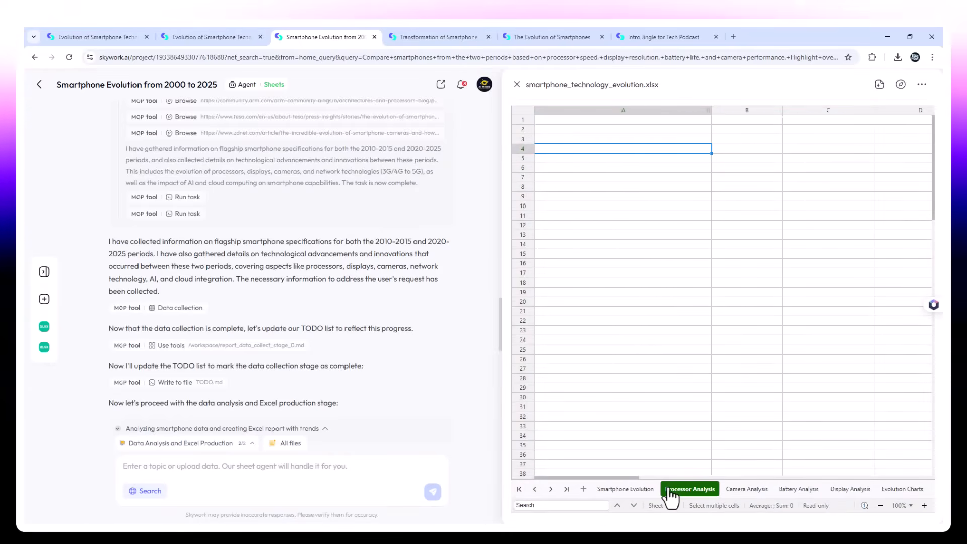
left_click(689, 489)
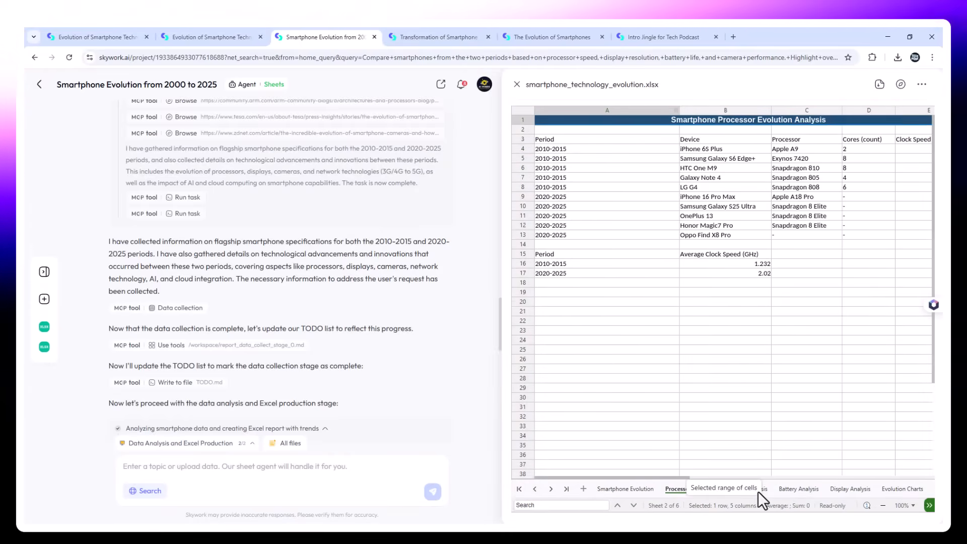
left_click(745, 489)
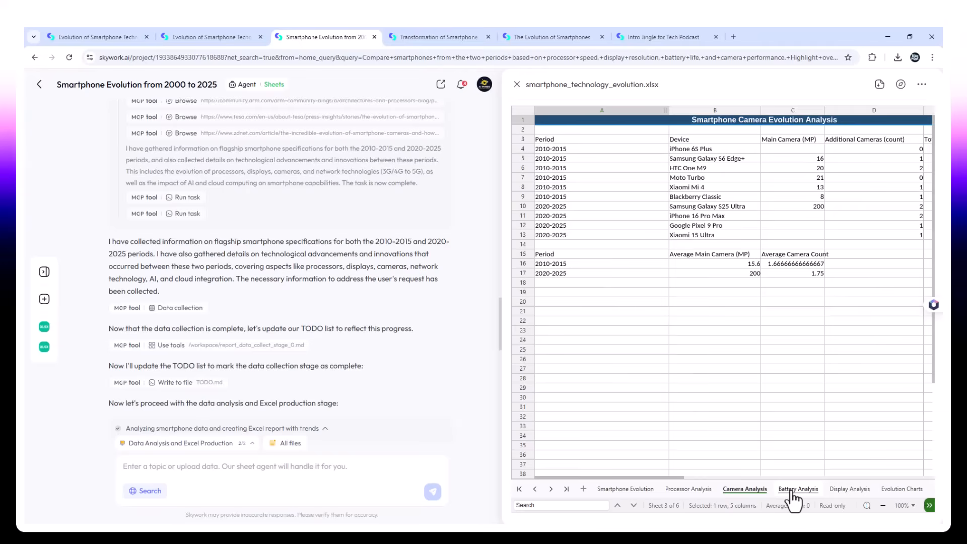
left_click(797, 489)
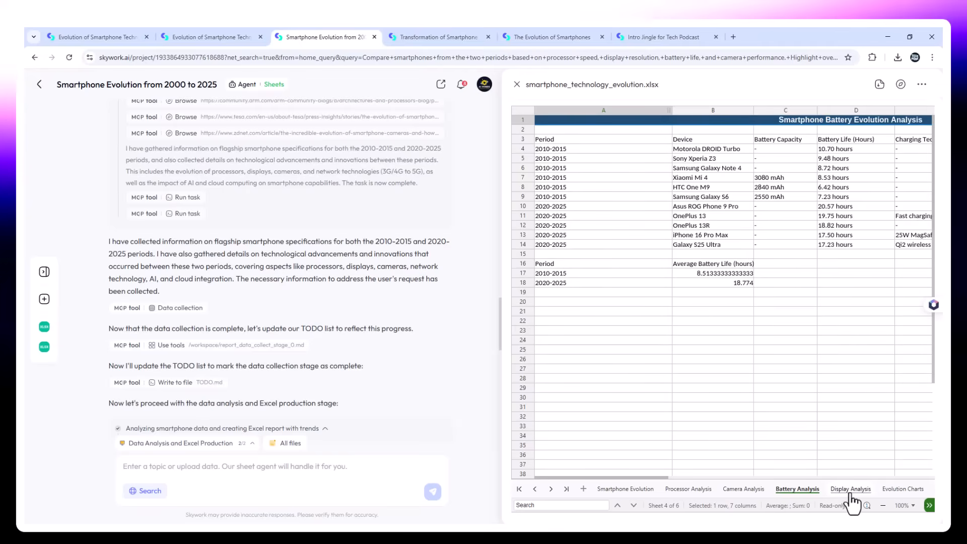
left_click(850, 488)
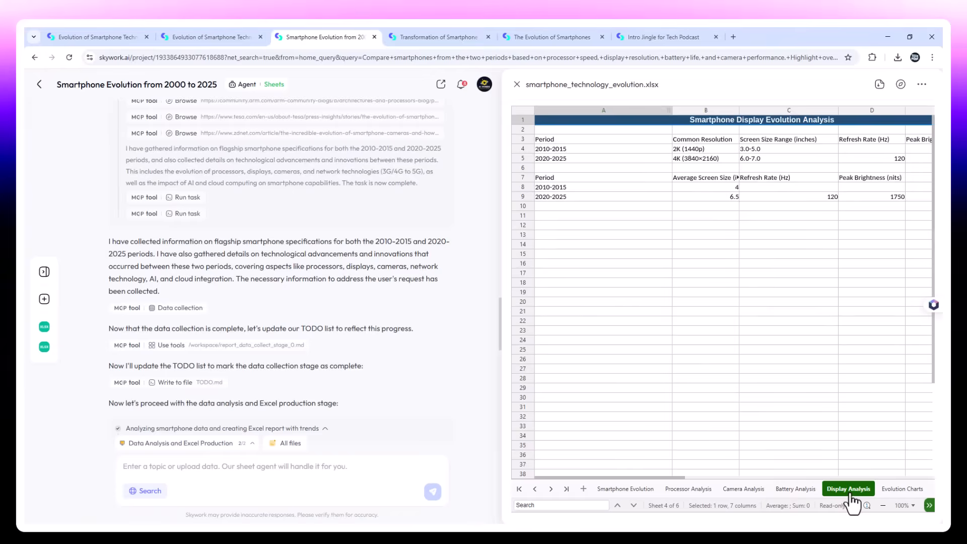
left_click(901, 489)
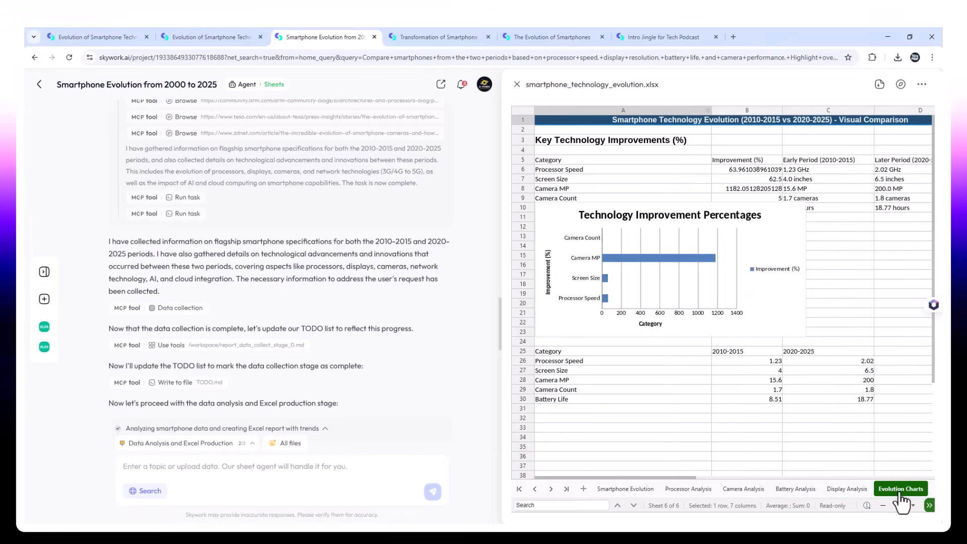
left_click(626, 488)
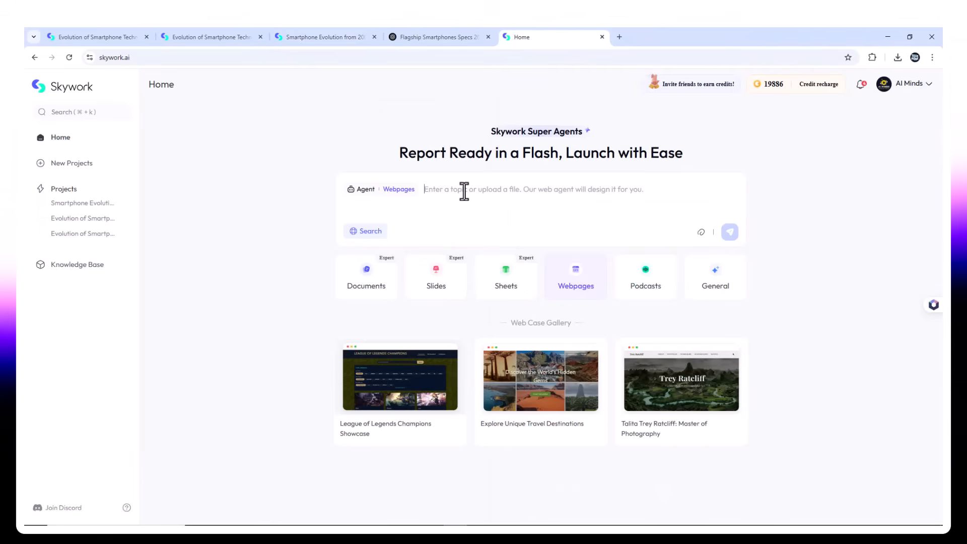
Send a mobile-friendly web article request on 2000–2025 smartphone technology with milestones
type("Build a modern, mobile-friendly web article on the transformation of smartphone technology from 2000 to 2025. Include major tech milestones and interactive highlights.")
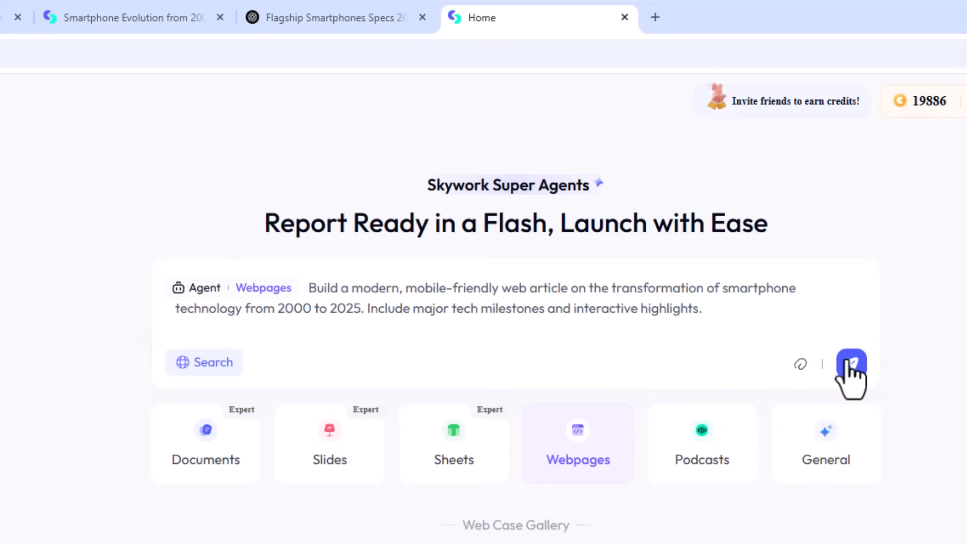
left_click(851, 364)
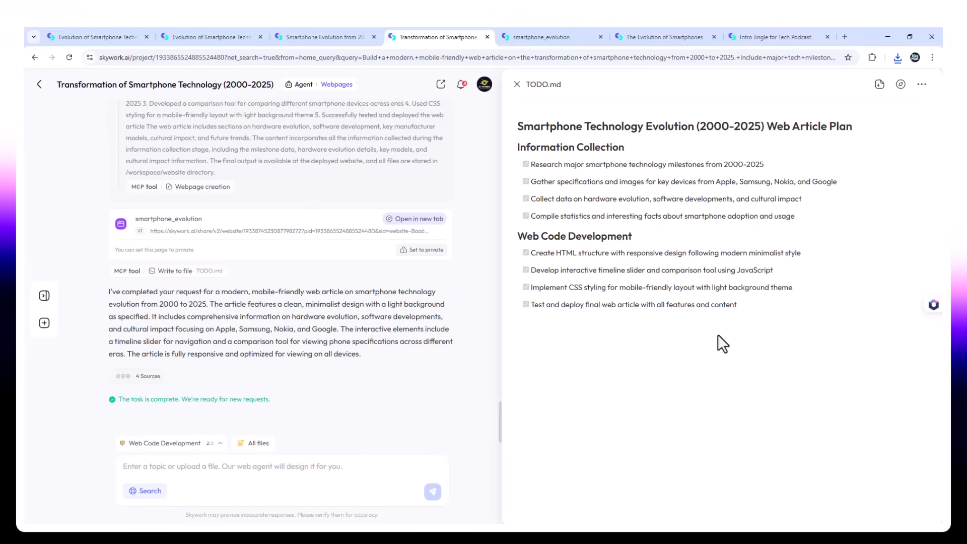
Open the deployed smartphone_evolution article in a new tab, scroll it, then return
left_click(548, 37)
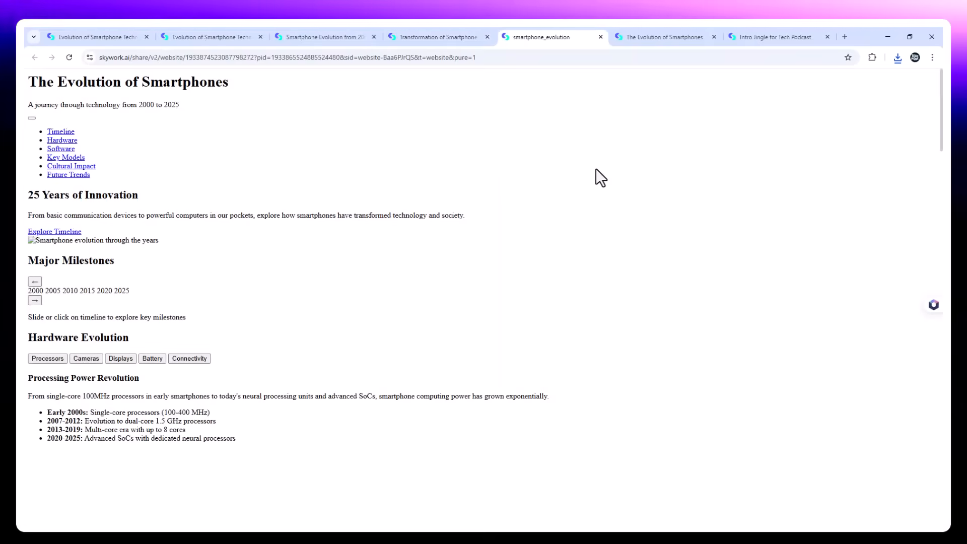
scroll("down", 3)
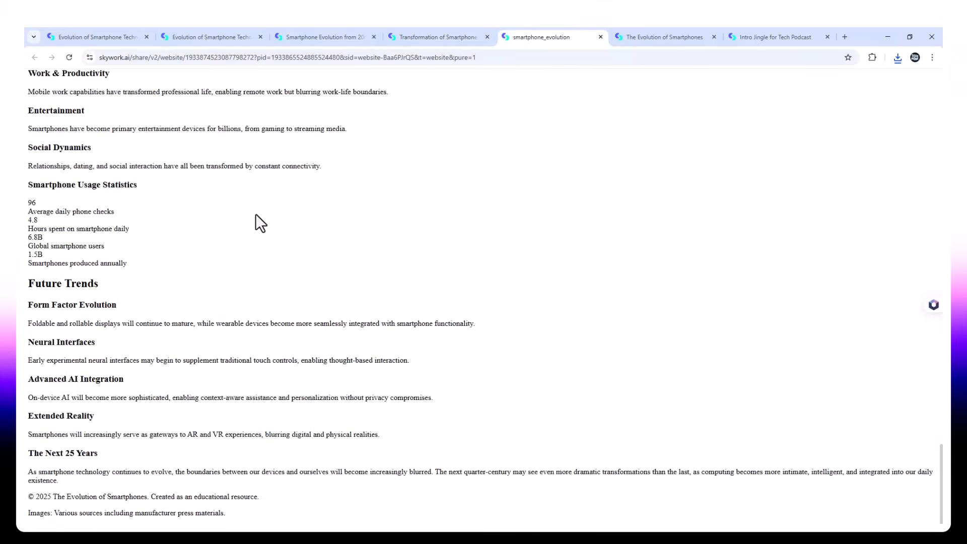
left_click(440, 37)
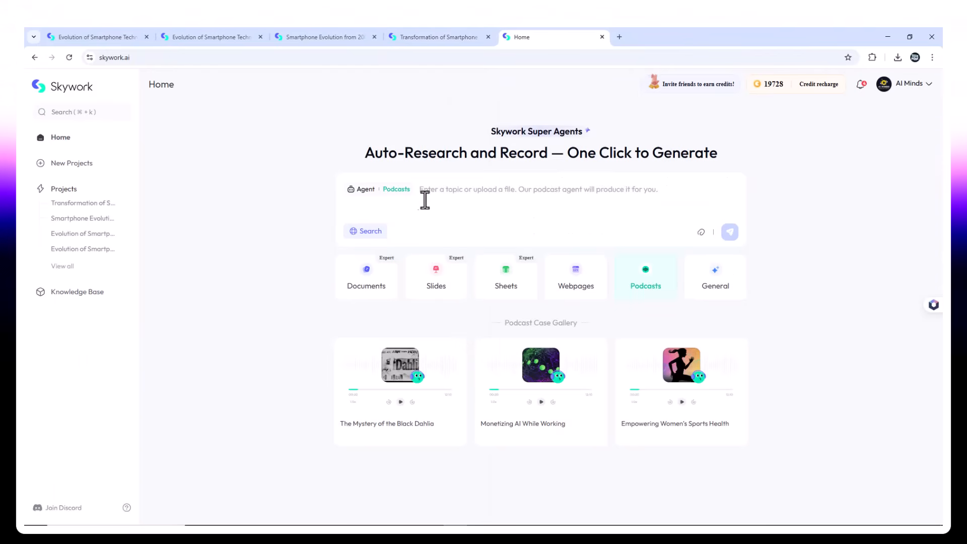
Paste and send the request for a conversational tech podcast on smartphone evolution and cultural impact
right_click(456, 204)
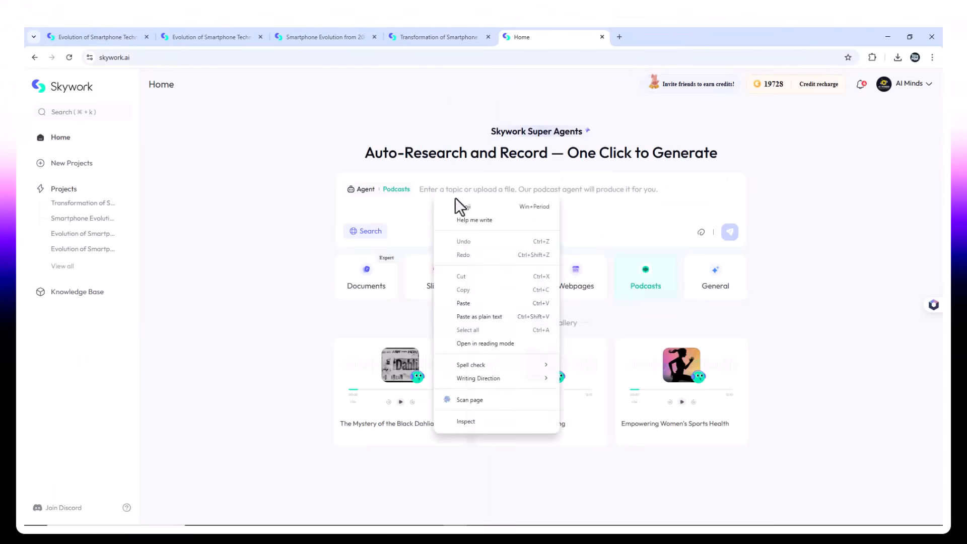
left_click(464, 303)
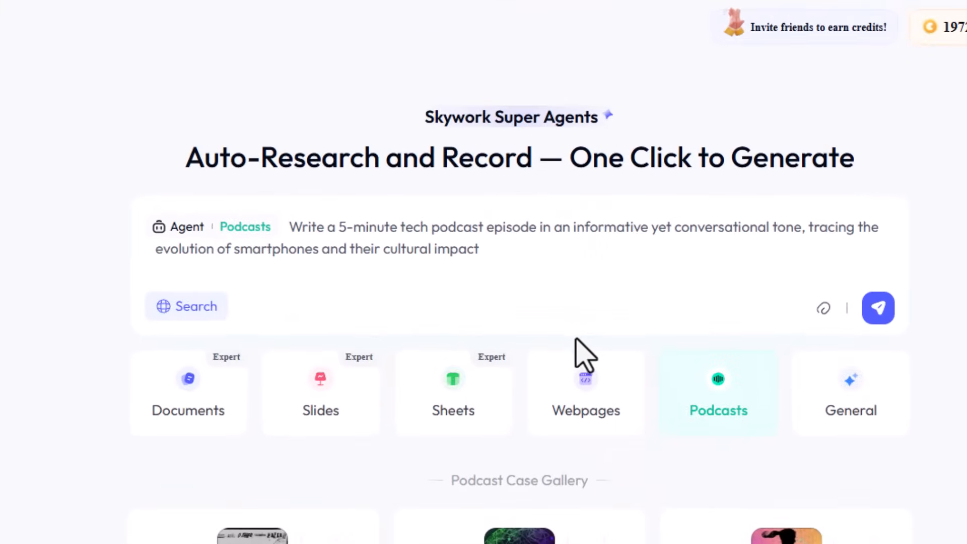
mouse_move(336, 339)
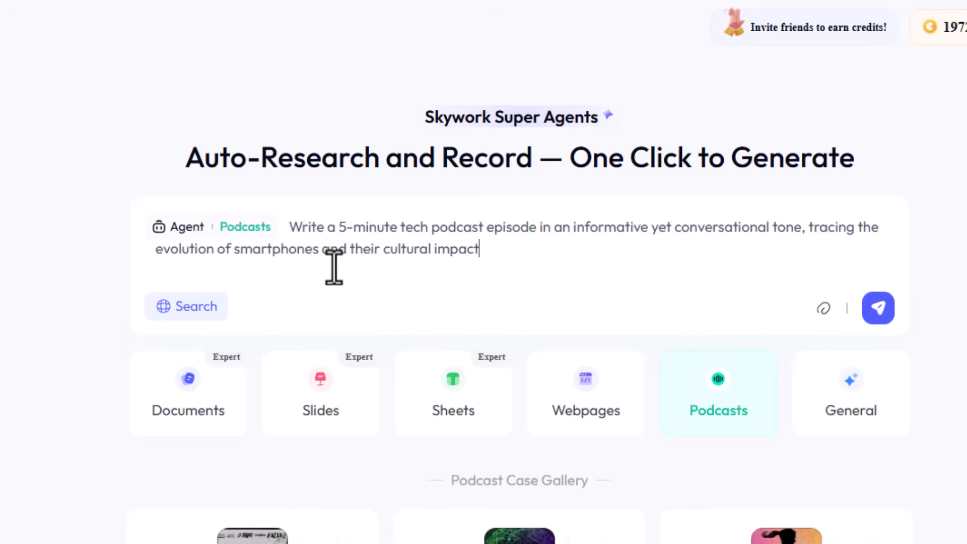
mouse_move(346, 227)
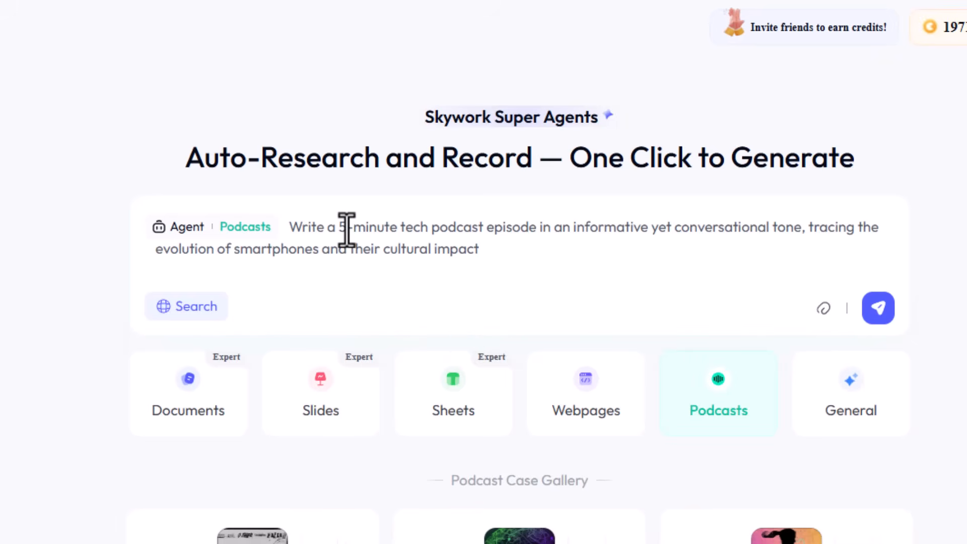
left_click(878, 308)
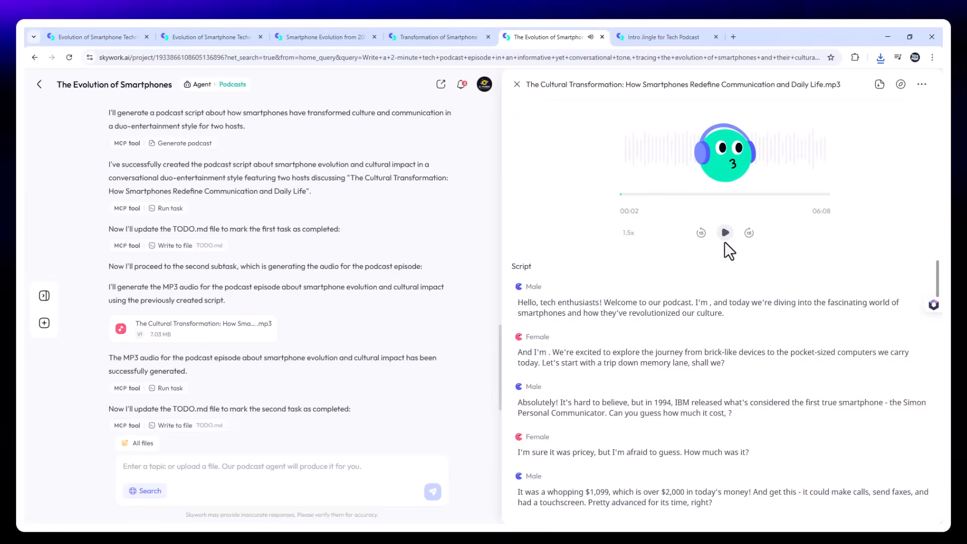
Play the generated podcast MP3 and view its MP3 and Markdown download options
left_click(725, 232)
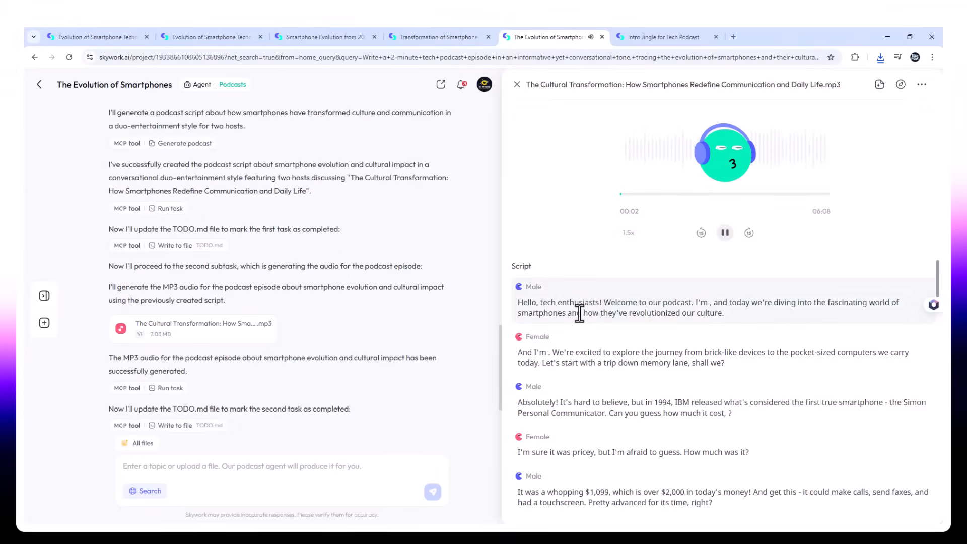
mouse_move(743, 322)
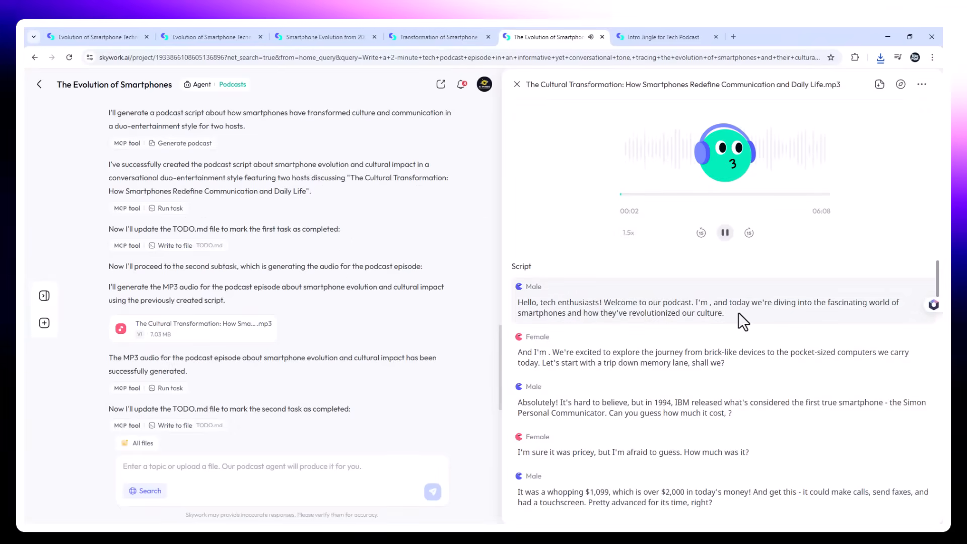
mouse_move(811, 327)
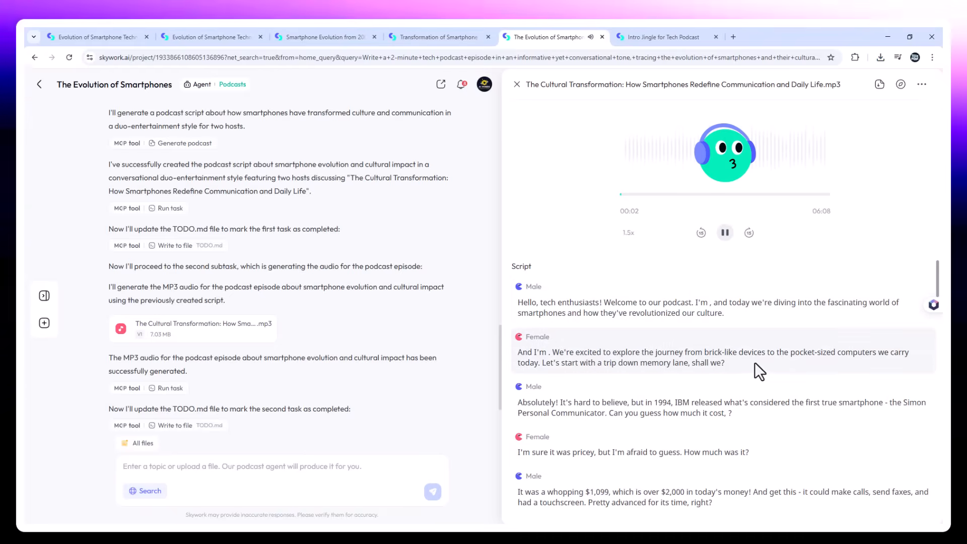
mouse_move(535, 379)
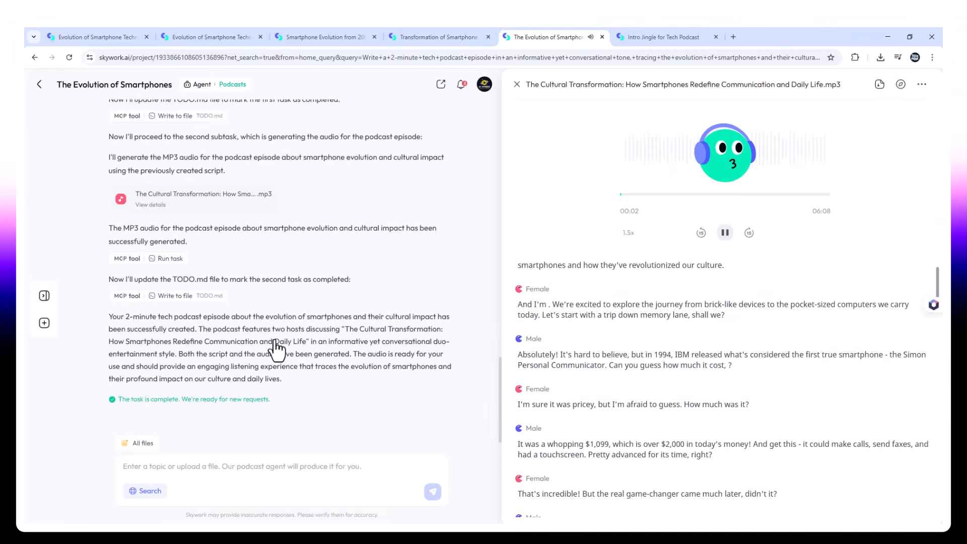
mouse_move(246, 216)
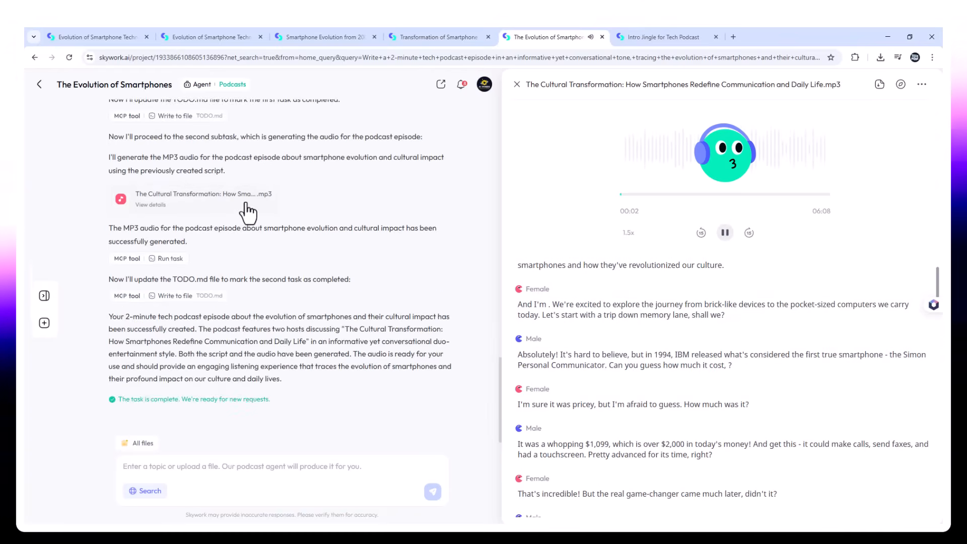
left_click(879, 85)
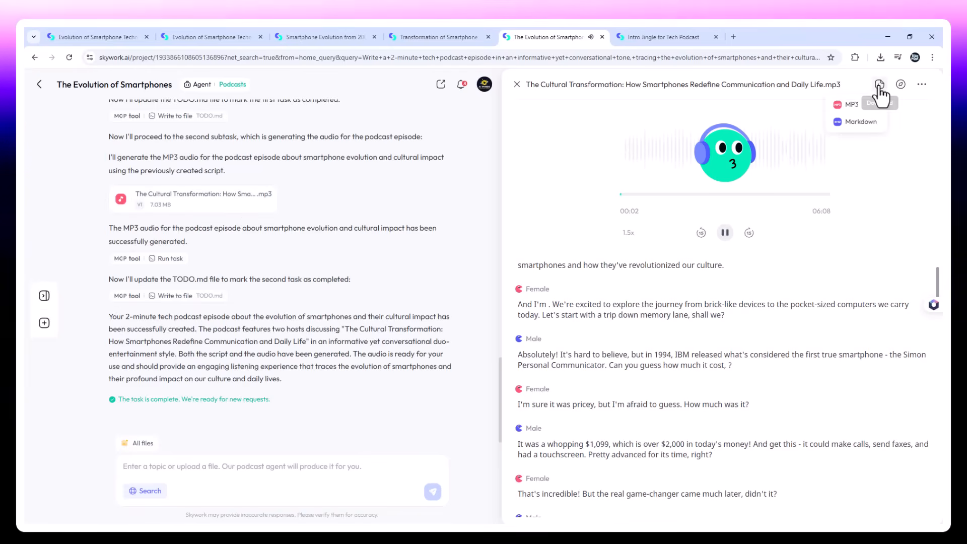
mouse_move(856, 129)
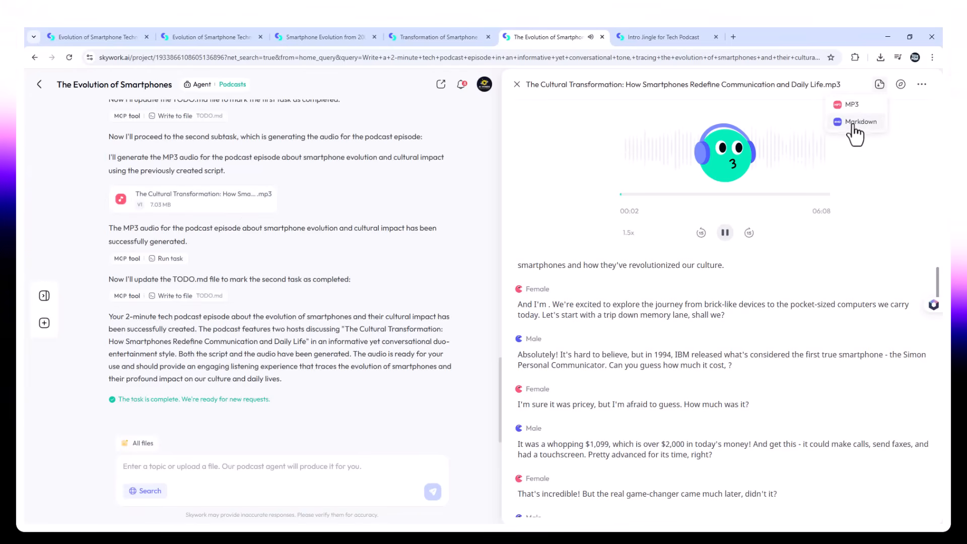
mouse_move(840, 256)
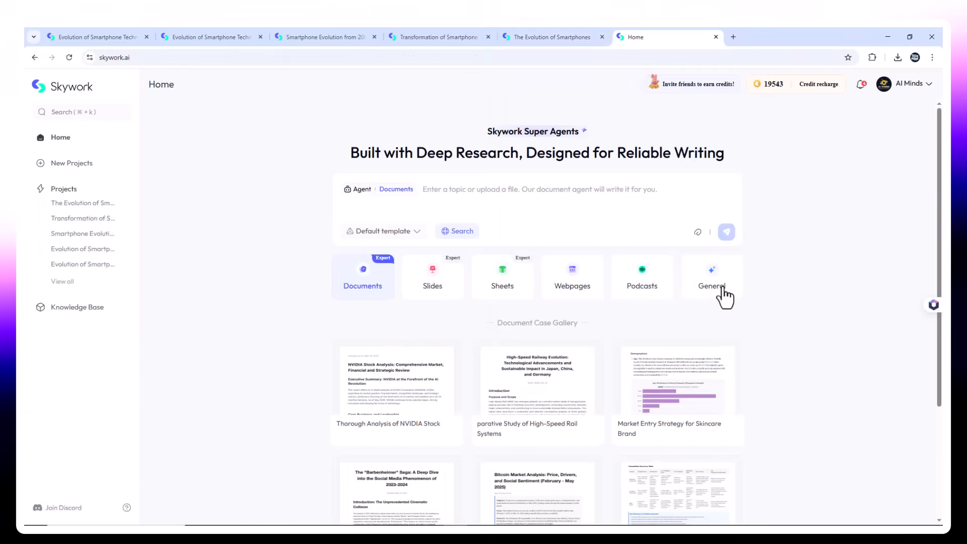
With the General agent, paste and send 'Create an intro jingle for a tech podcast'
left_click(711, 277)
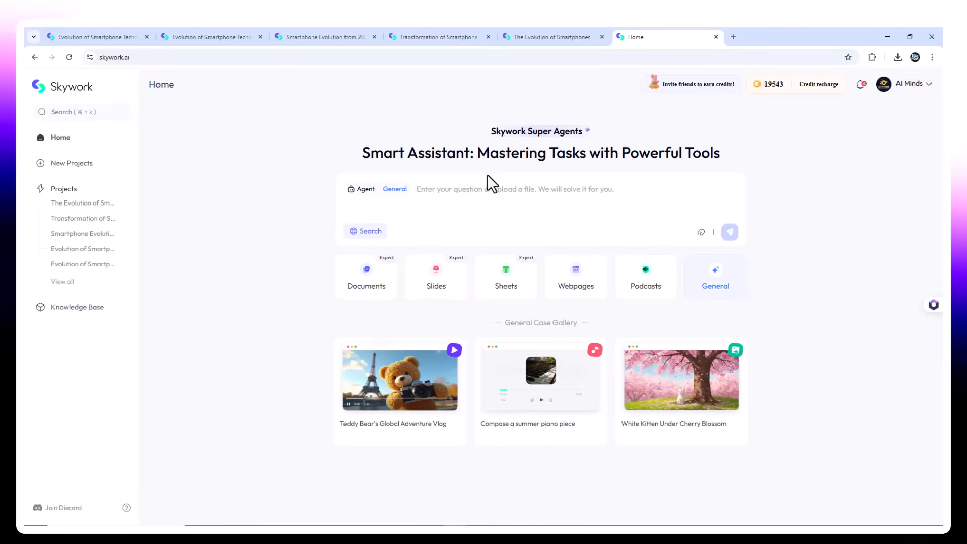
right_click(487, 190)
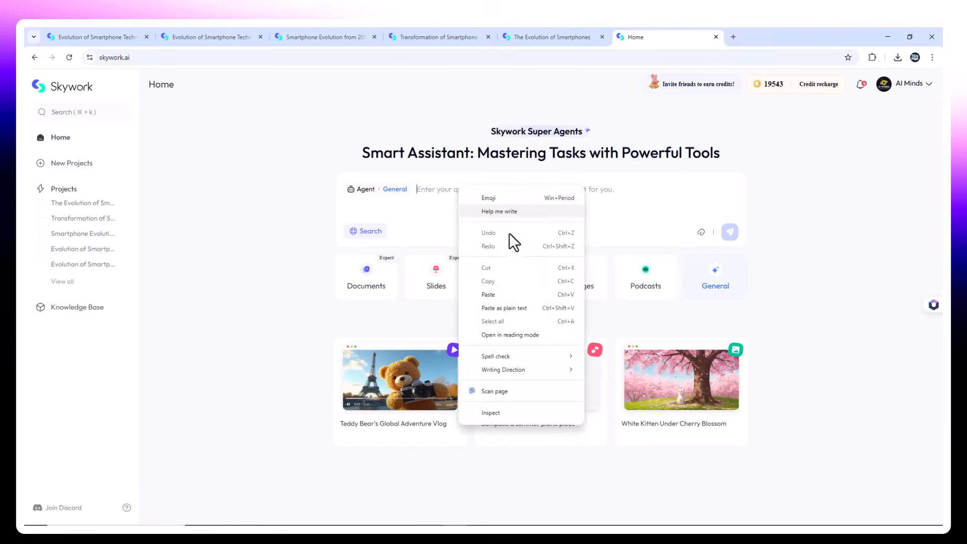
mouse_move(505, 302)
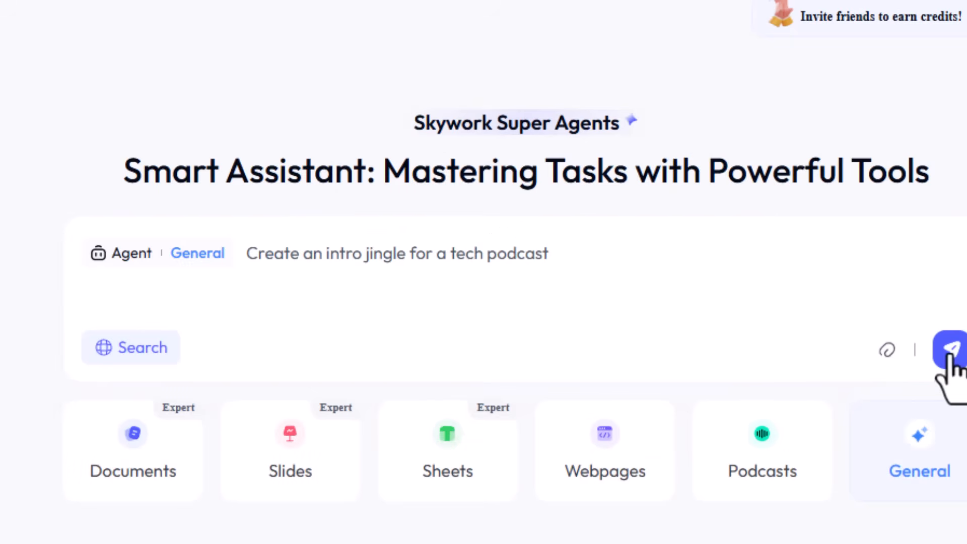
left_click(955, 349)
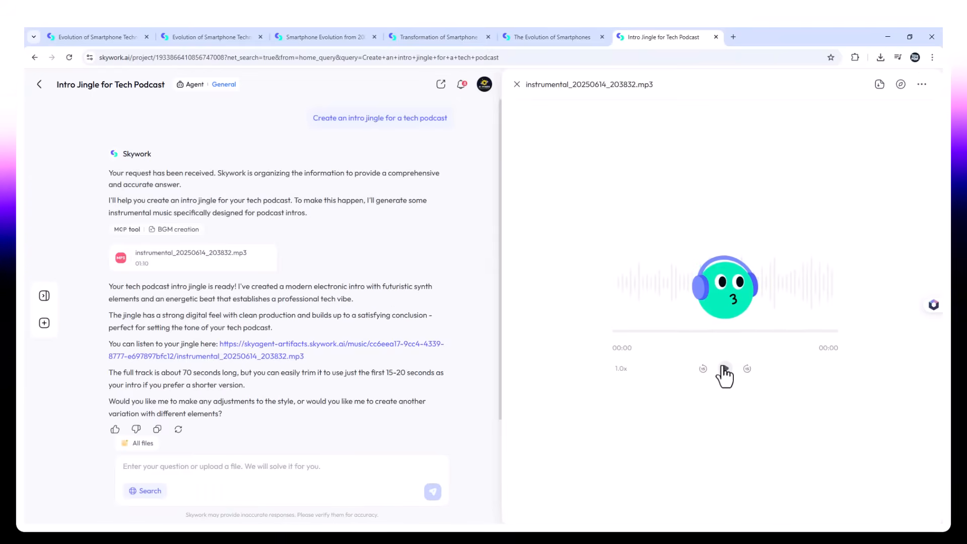
Play the 71-second generated intro jingle MP3
left_click(725, 368)
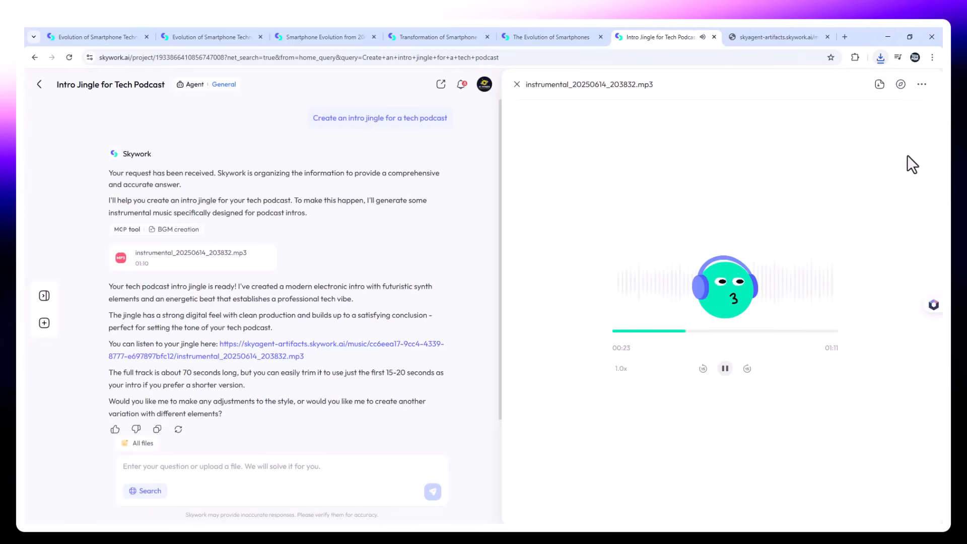
mouse_move(698, 476)
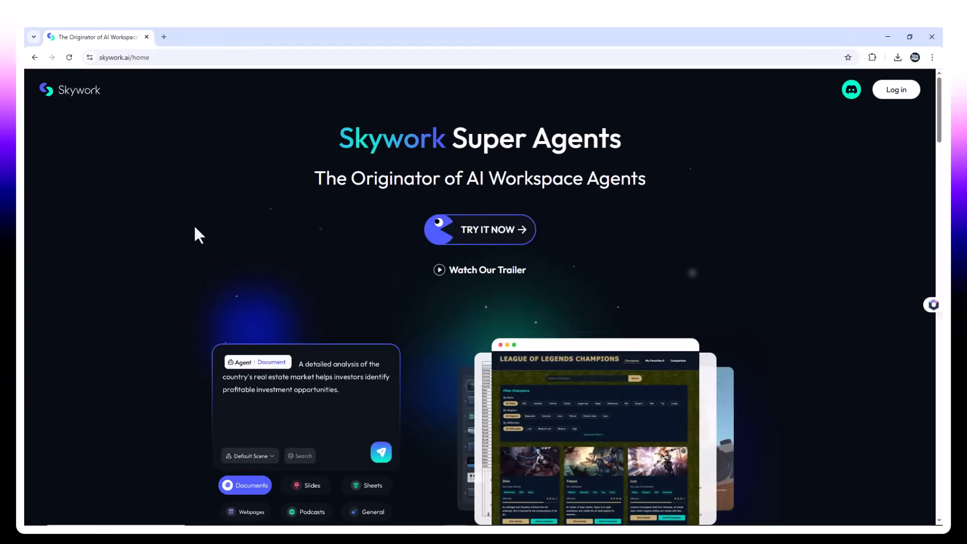
type("The analysis includes an assessment of current market trends and provides specific recommendations for different property types.")
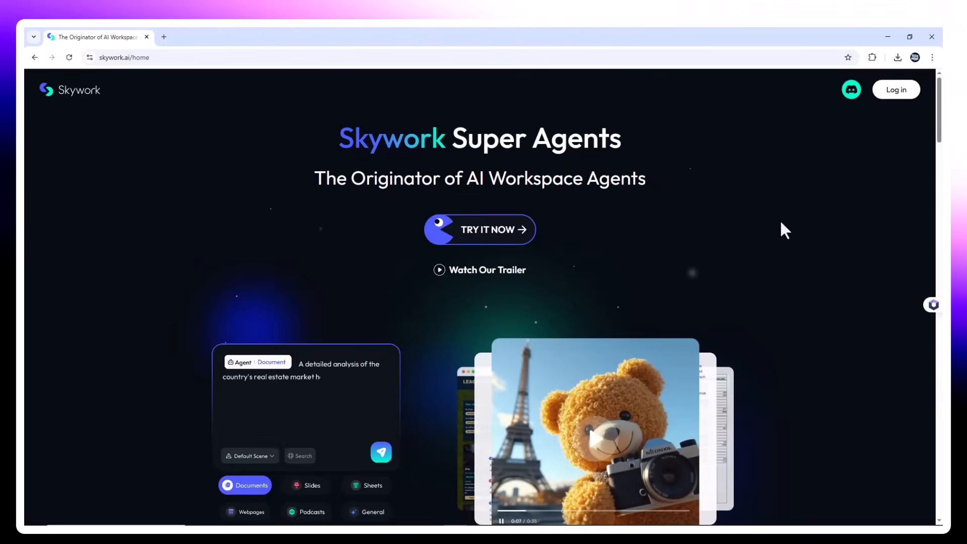
scroll("down", 3)
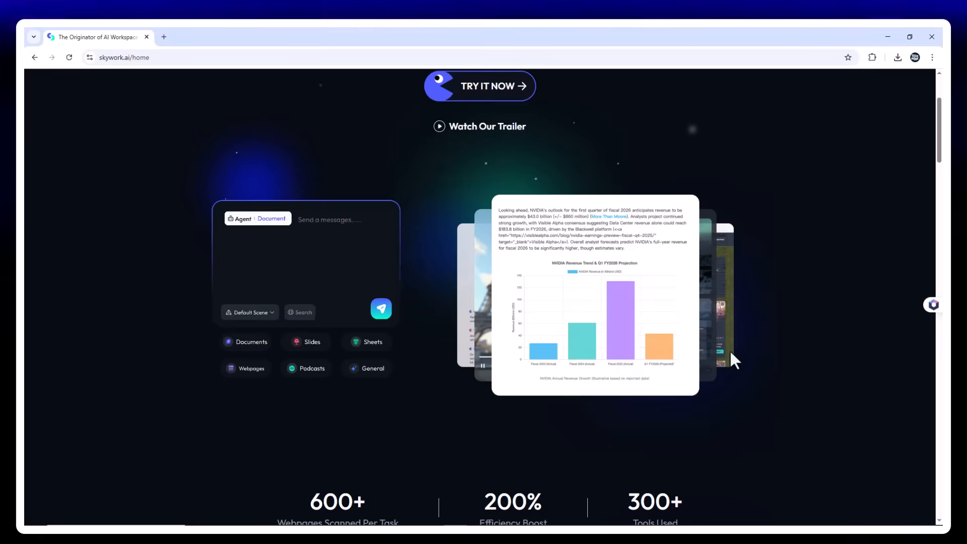
left_click(251, 342)
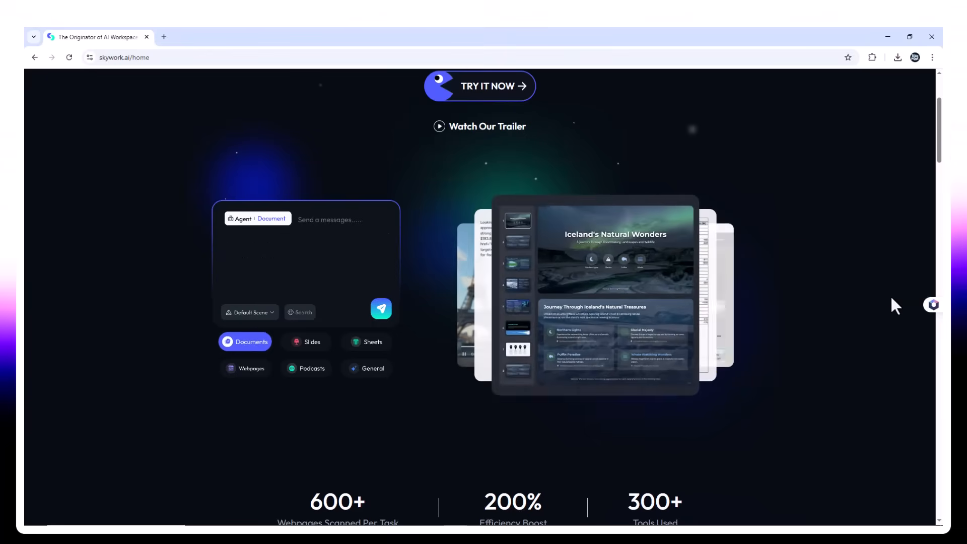
scroll("down", 3)
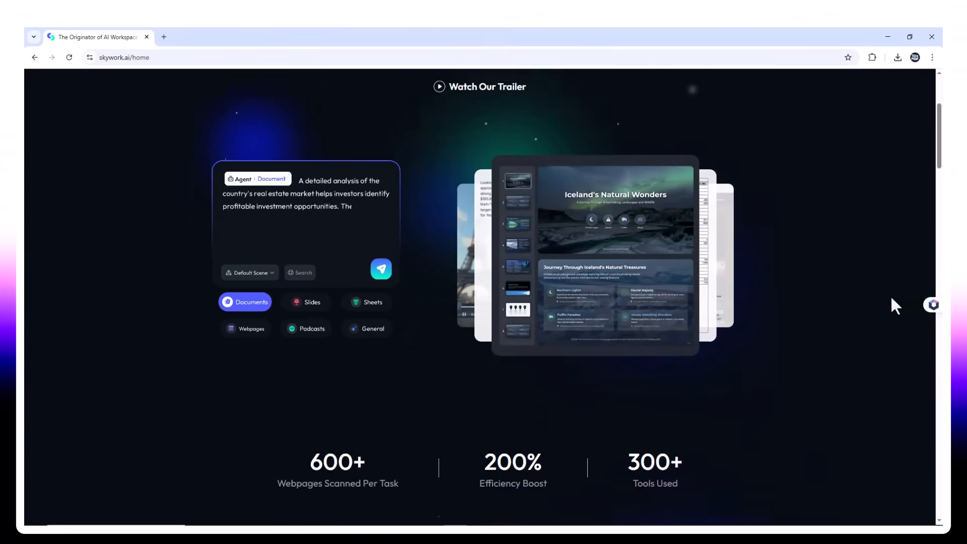
left_click(480, 86)
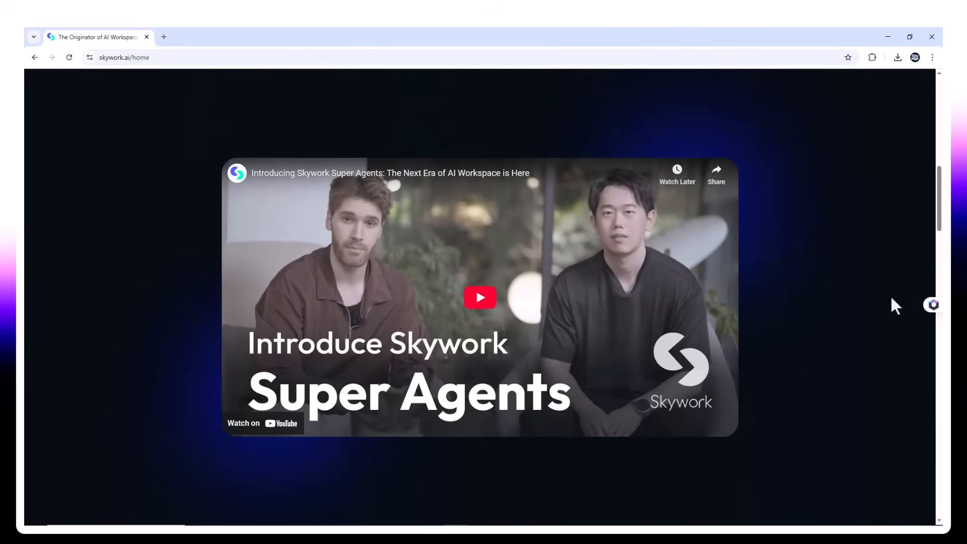
scroll("down", 3)
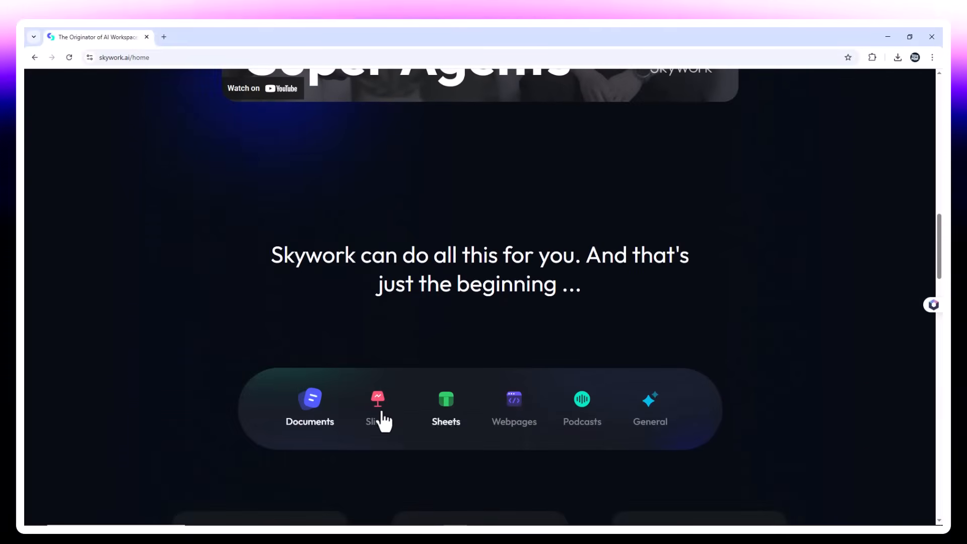
scroll("down", 3)
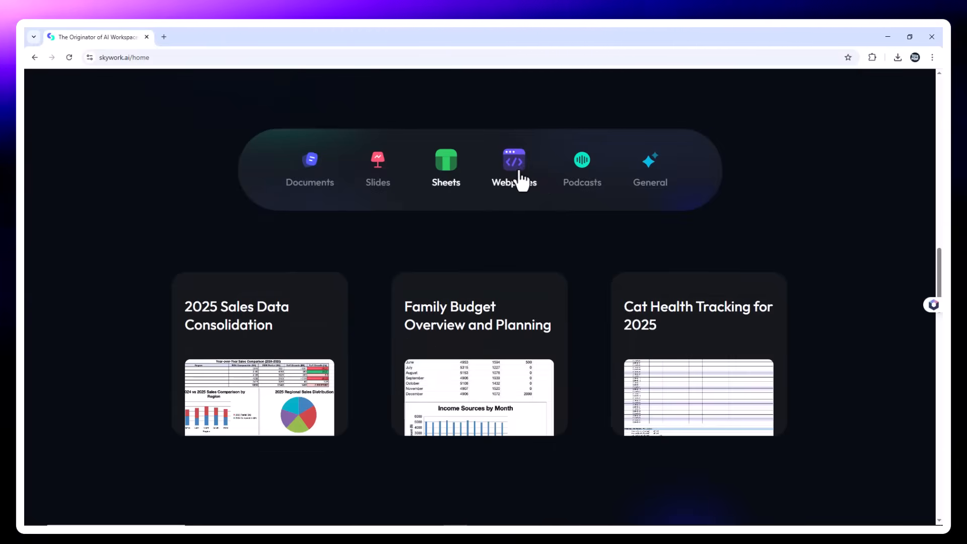
left_click(513, 167)
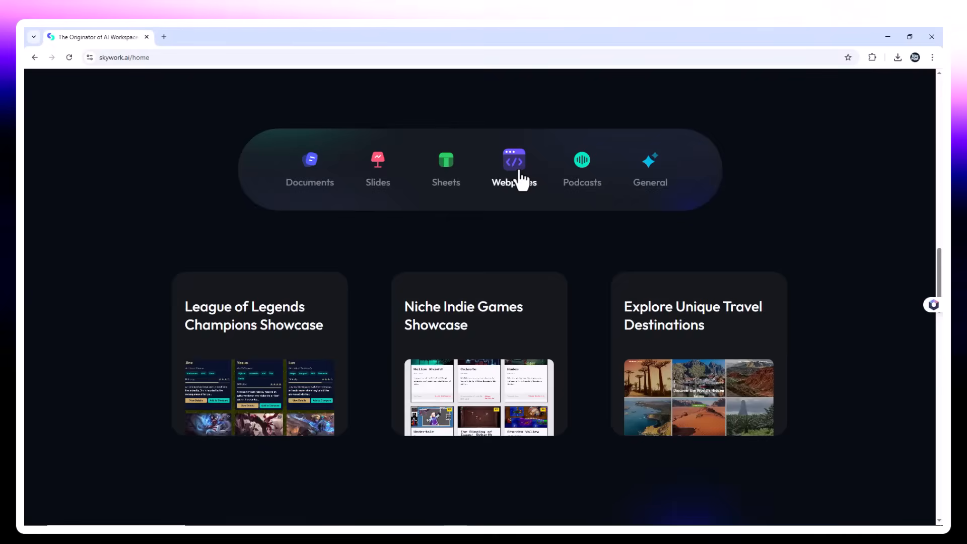
left_click(581, 167)
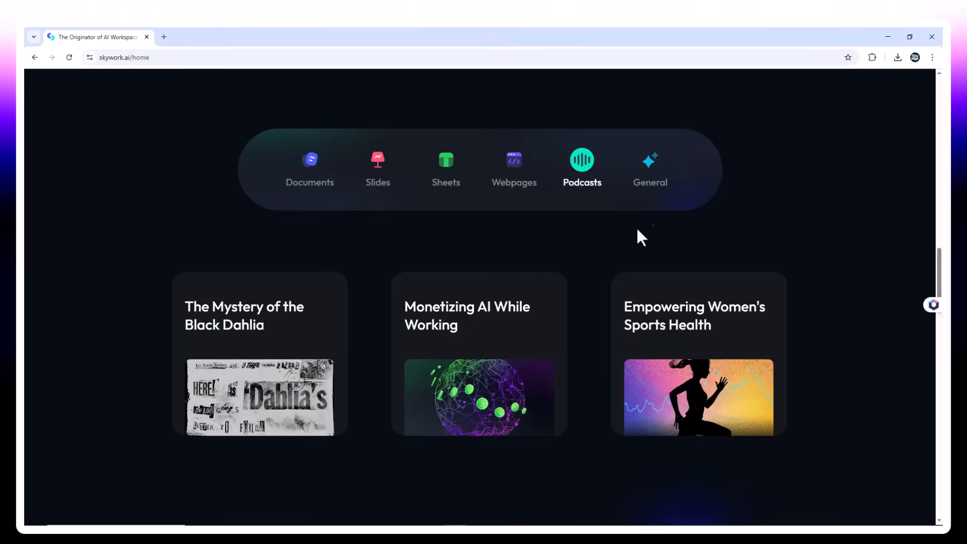
left_click(310, 167)
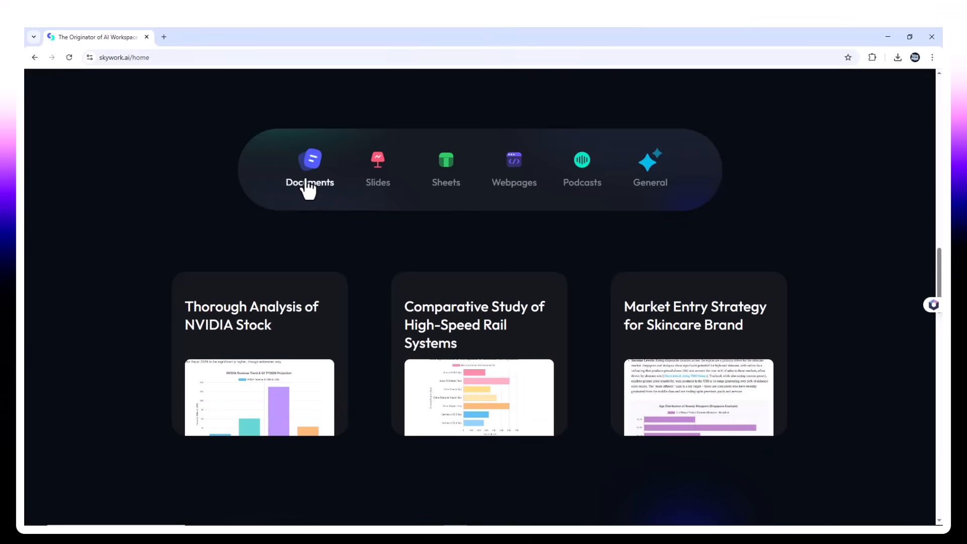
scroll("down", 3)
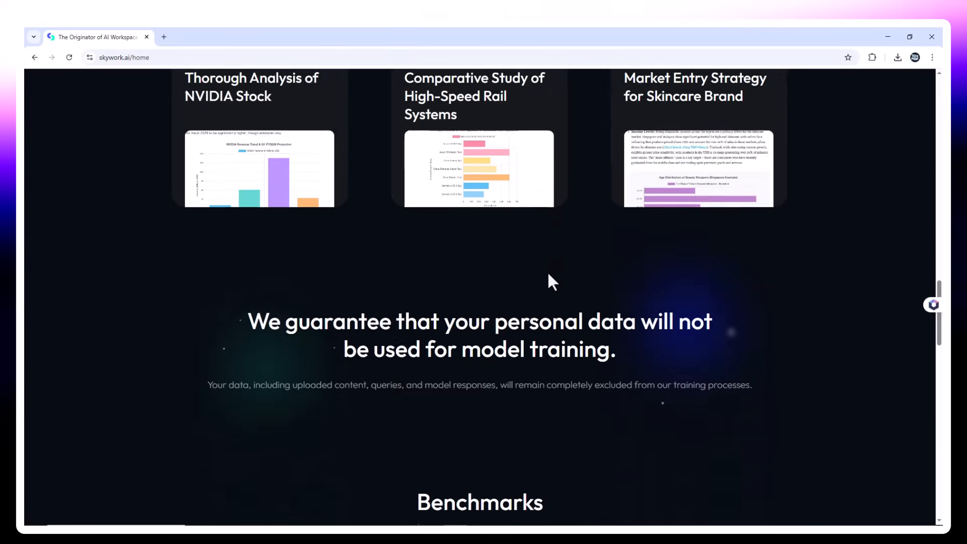
scroll("down", 3)
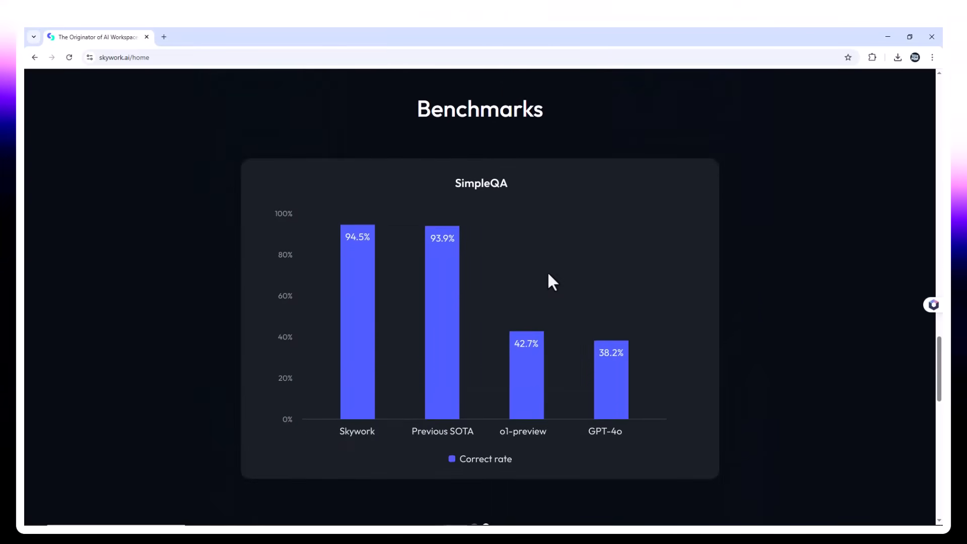
scroll("down", 3)
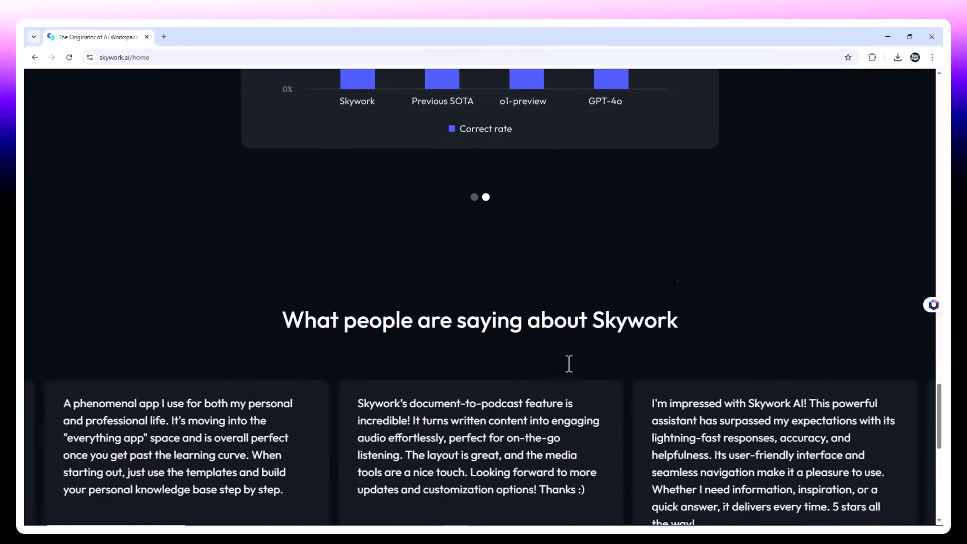
scroll("down", 3)
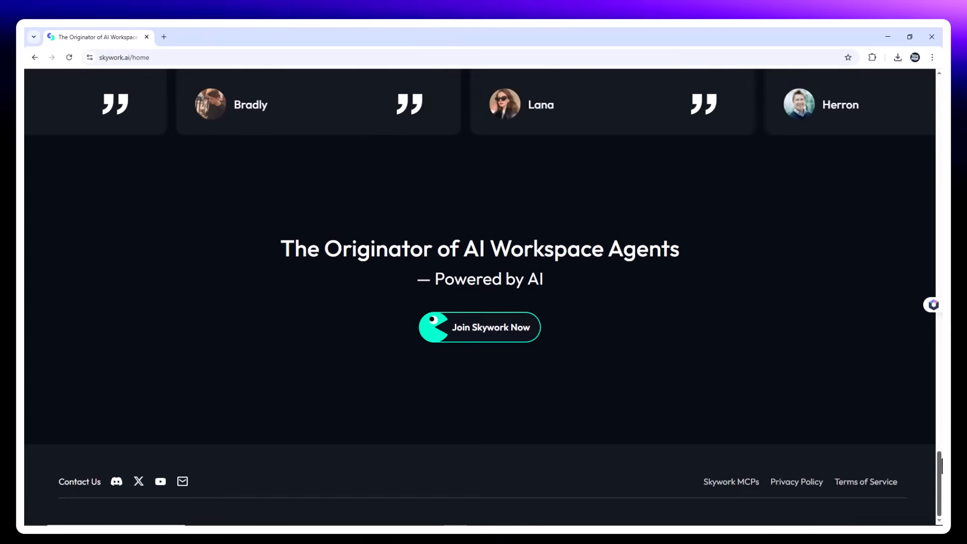
scroll("up", 3)
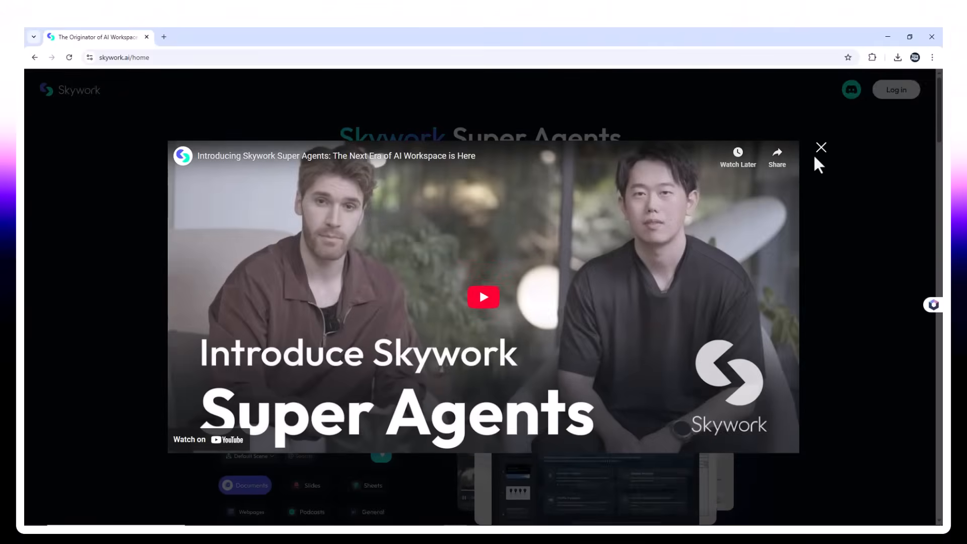
left_click(821, 147)
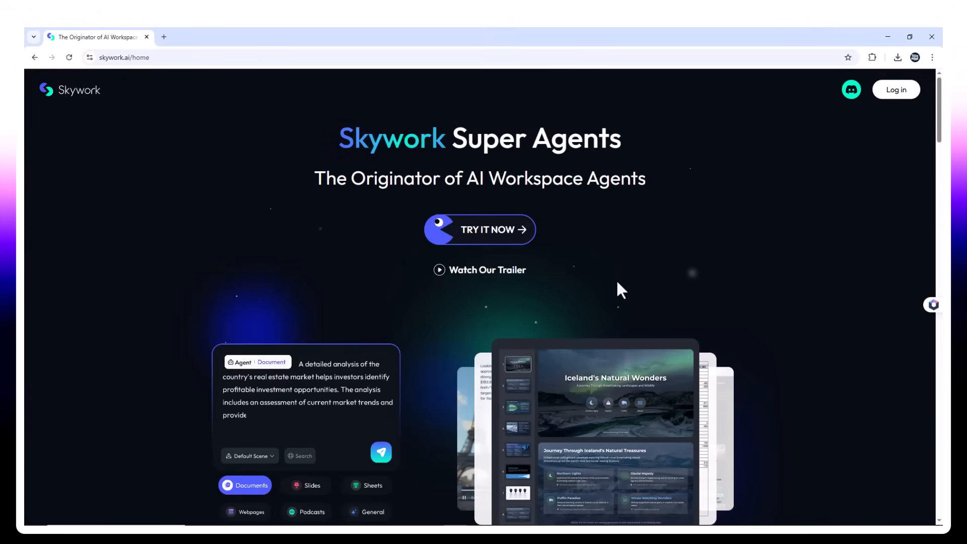